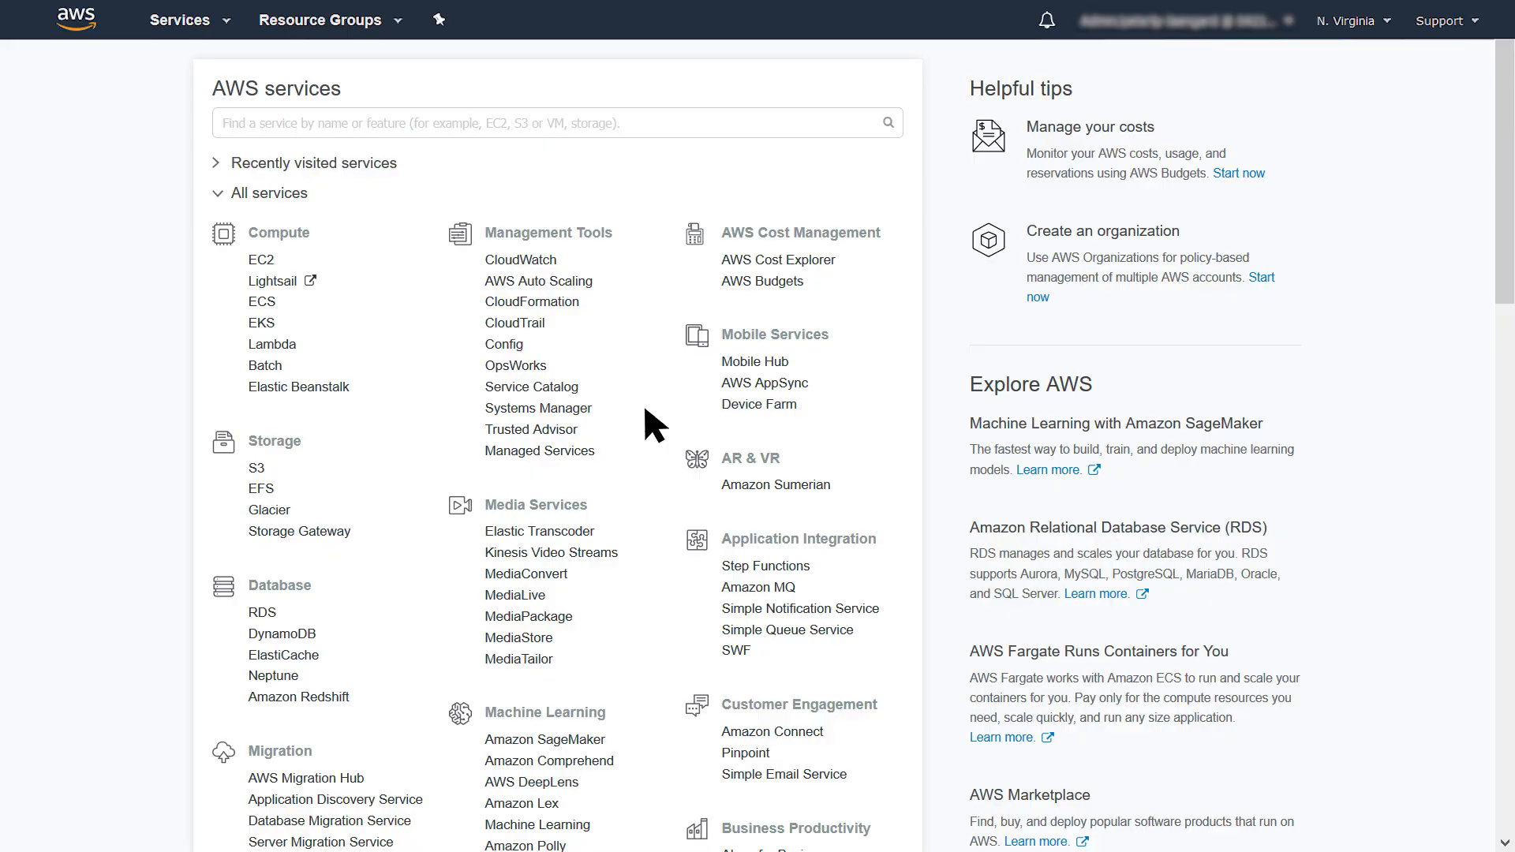
# Select the example.com directory in Directory Service and start sharing it
pyautogui.scroll(-3)
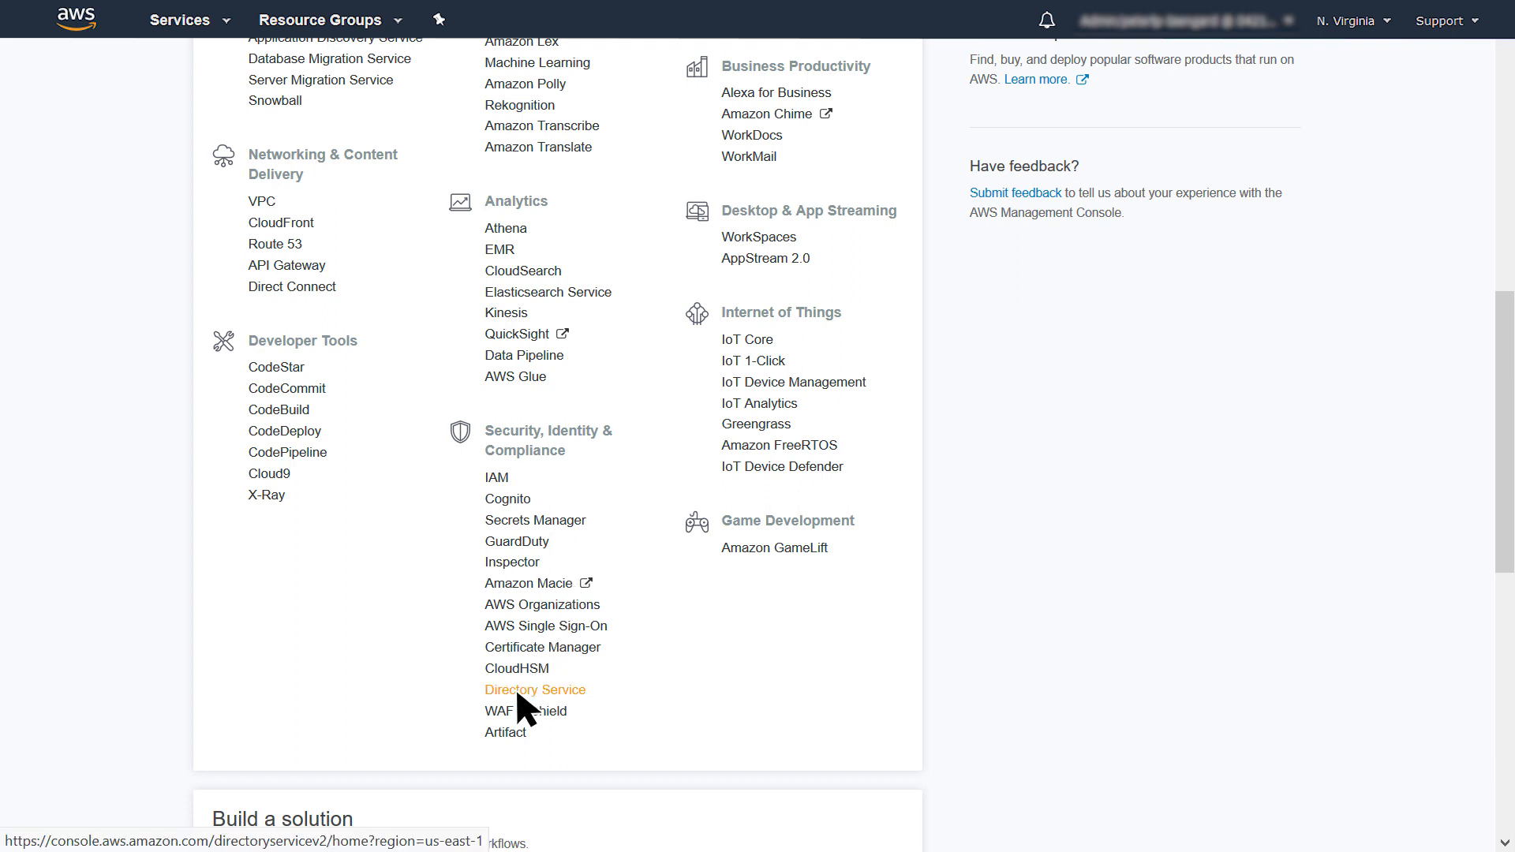
pyautogui.click(534, 690)
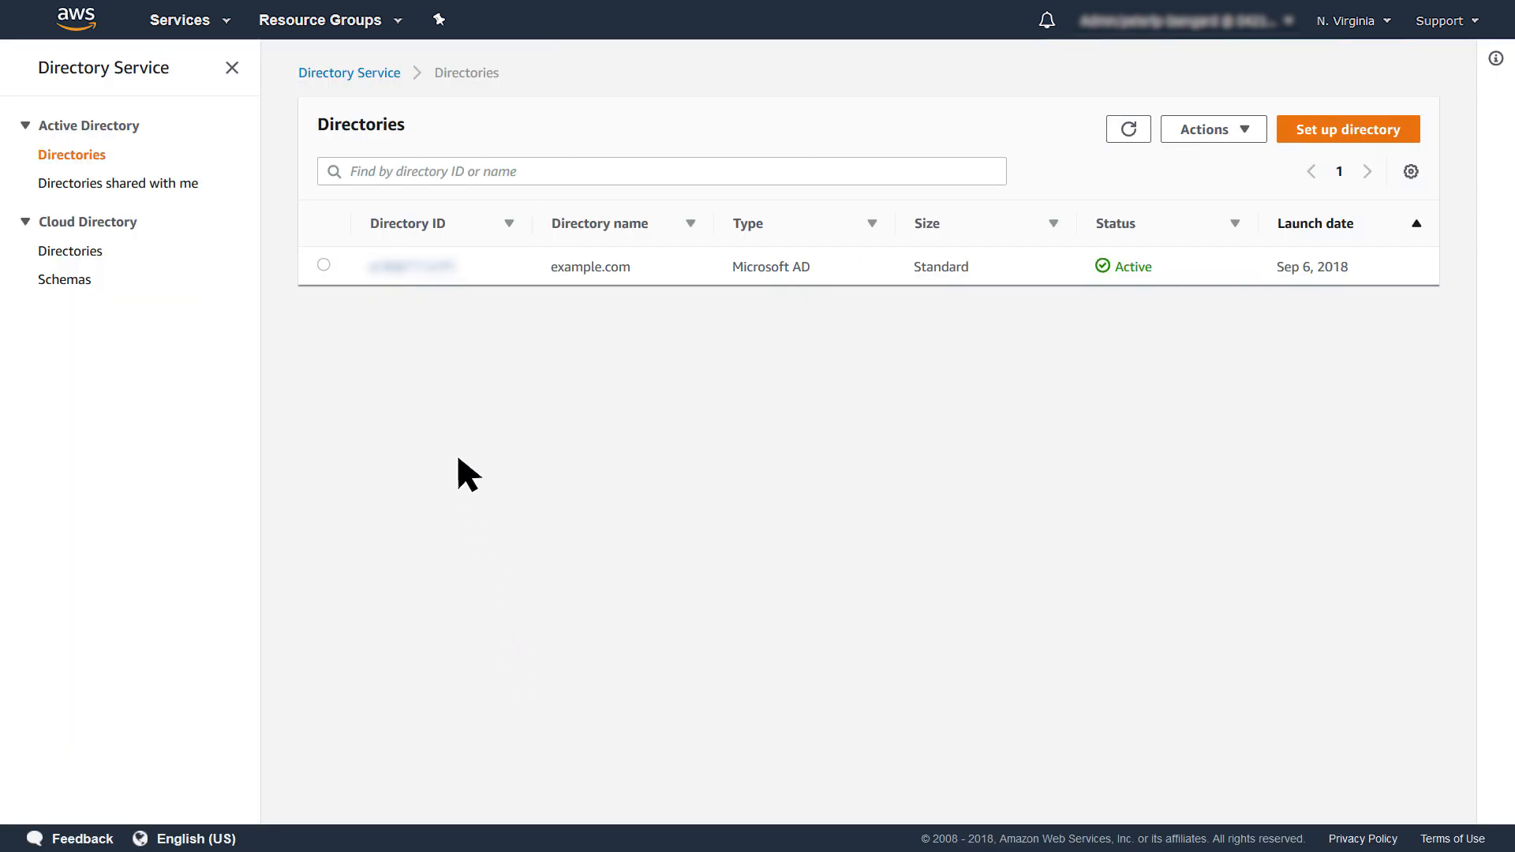
pyautogui.click(323, 265)
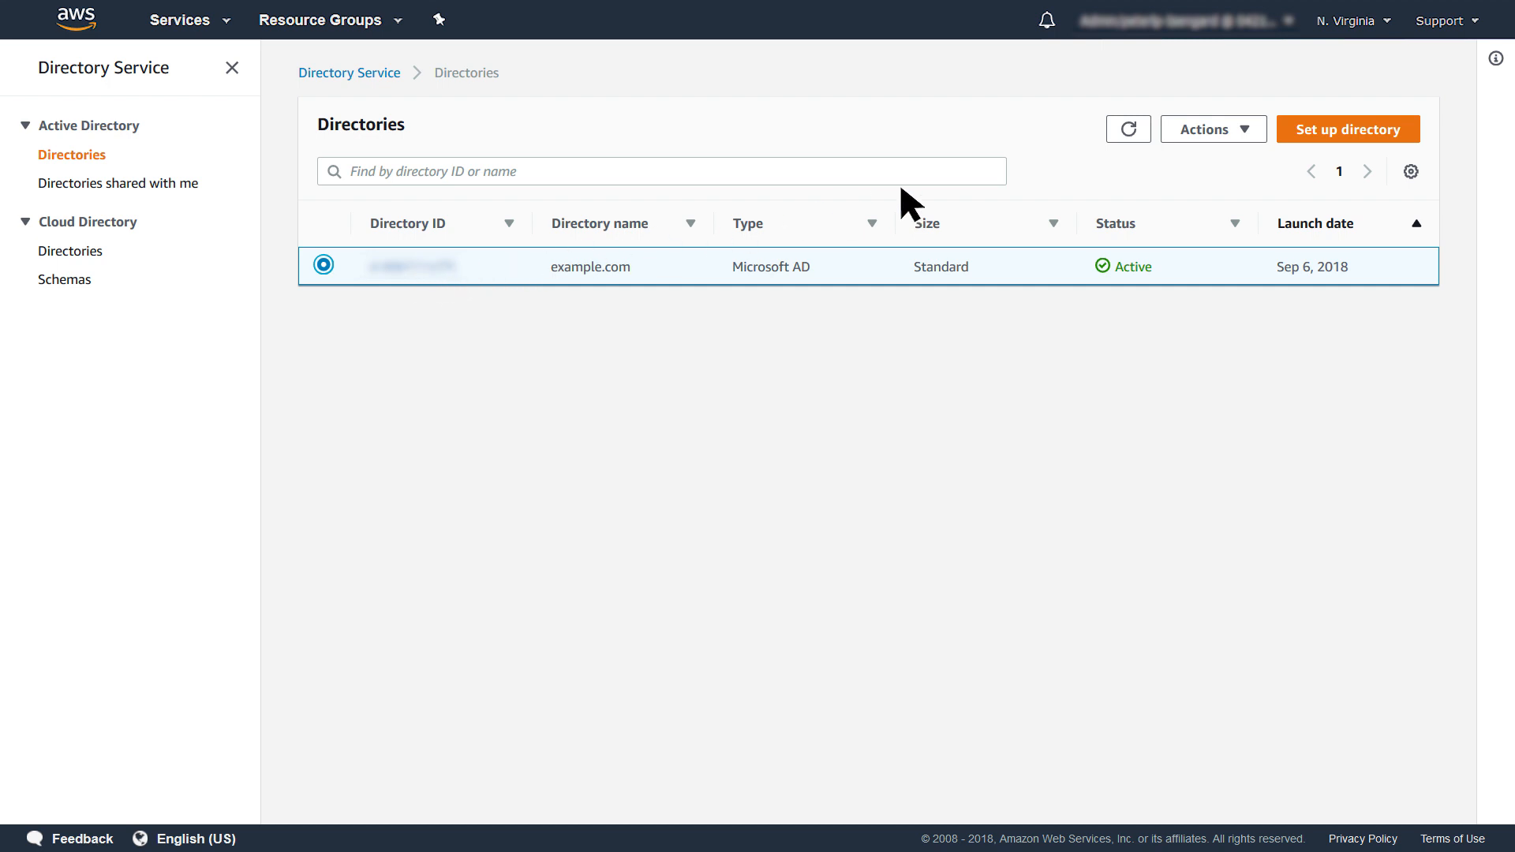
pyautogui.click(1211, 128)
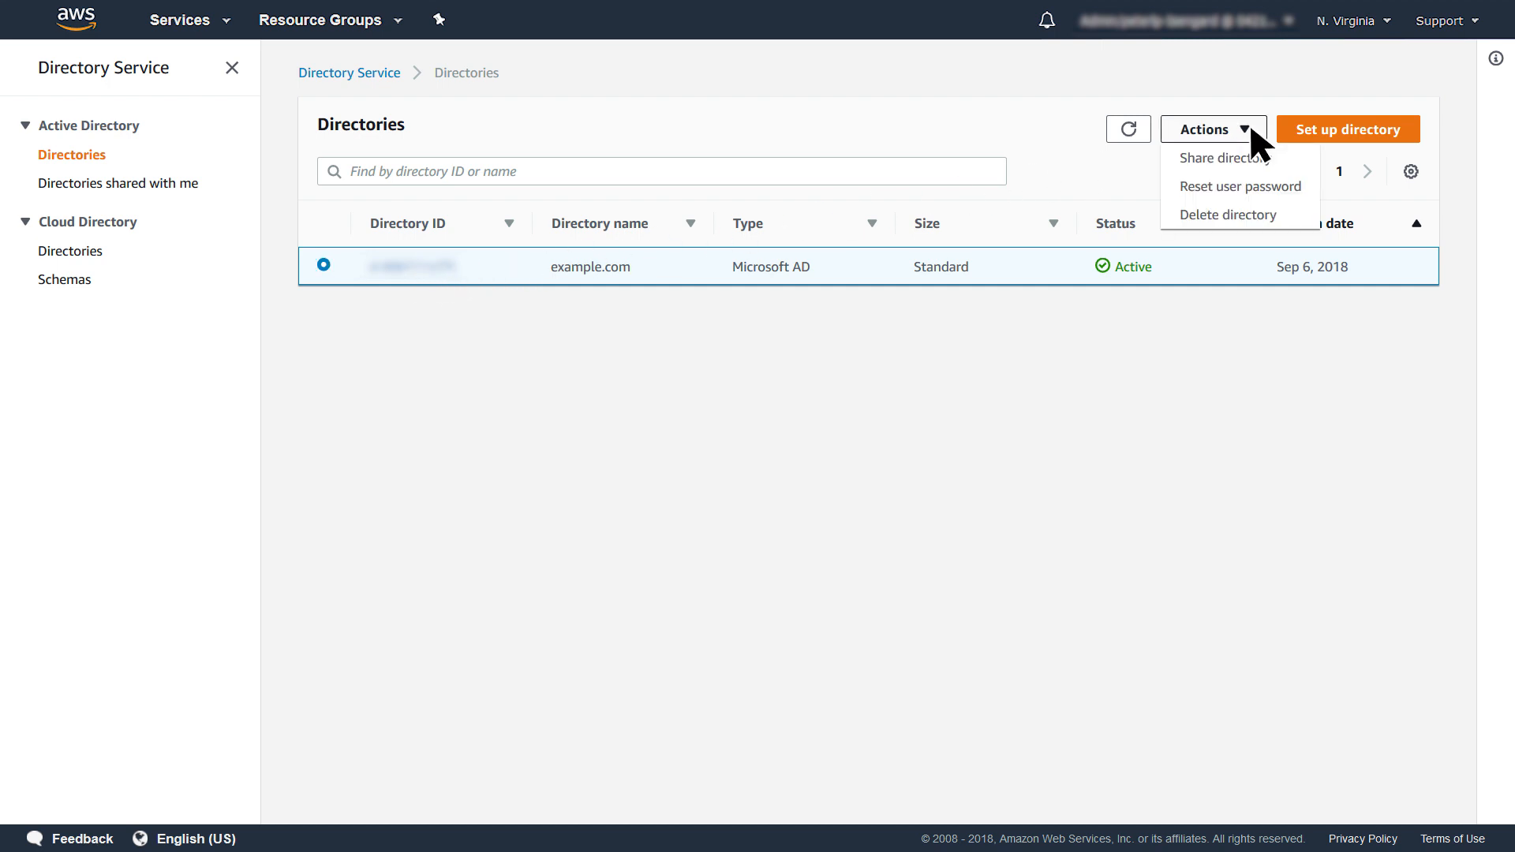
pyautogui.click(1225, 157)
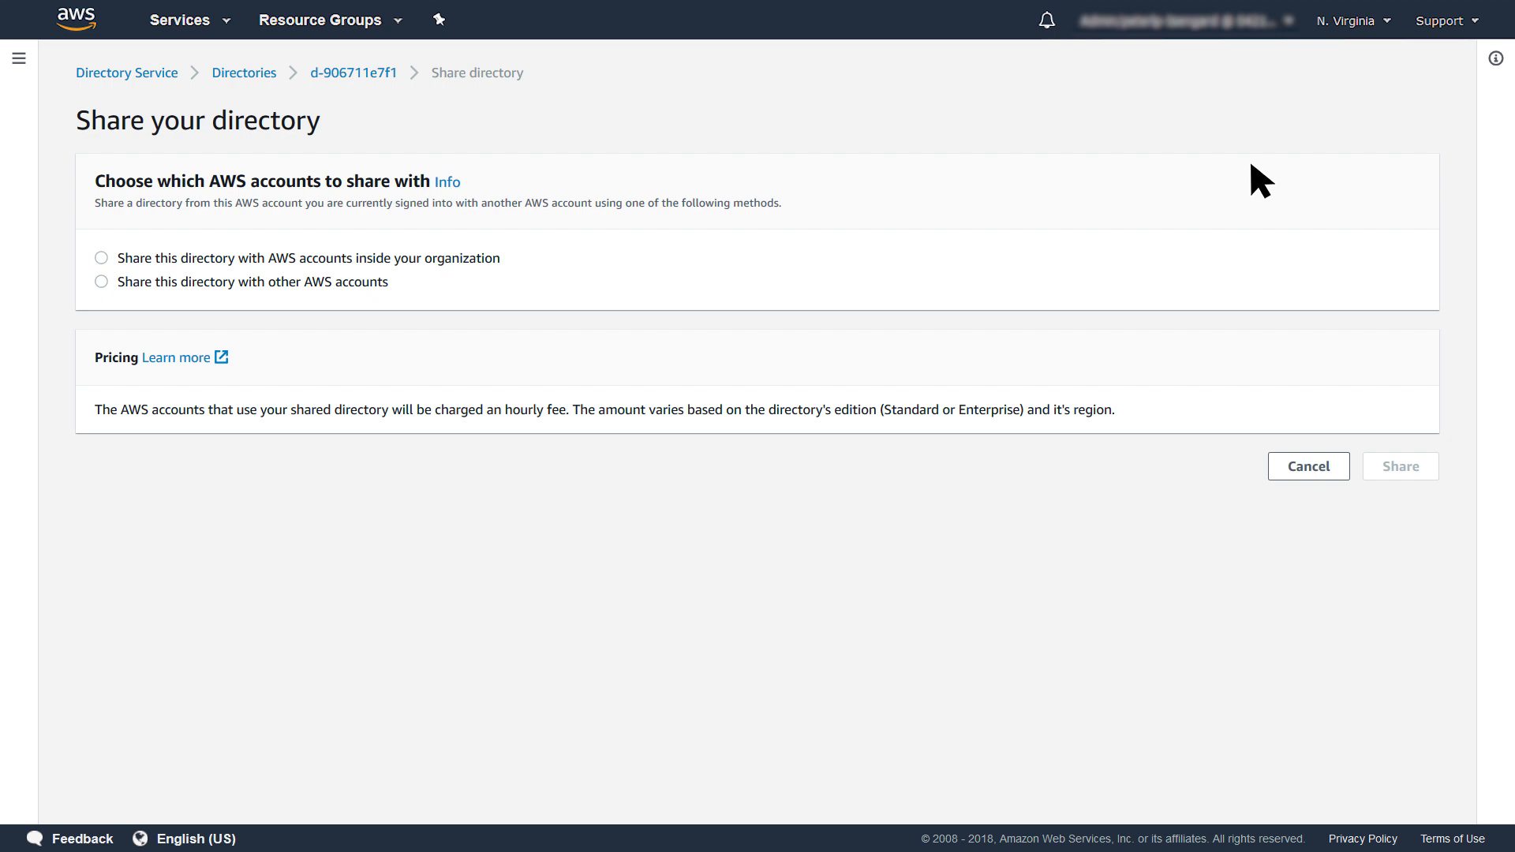
pyautogui.moveTo(1063, 194)
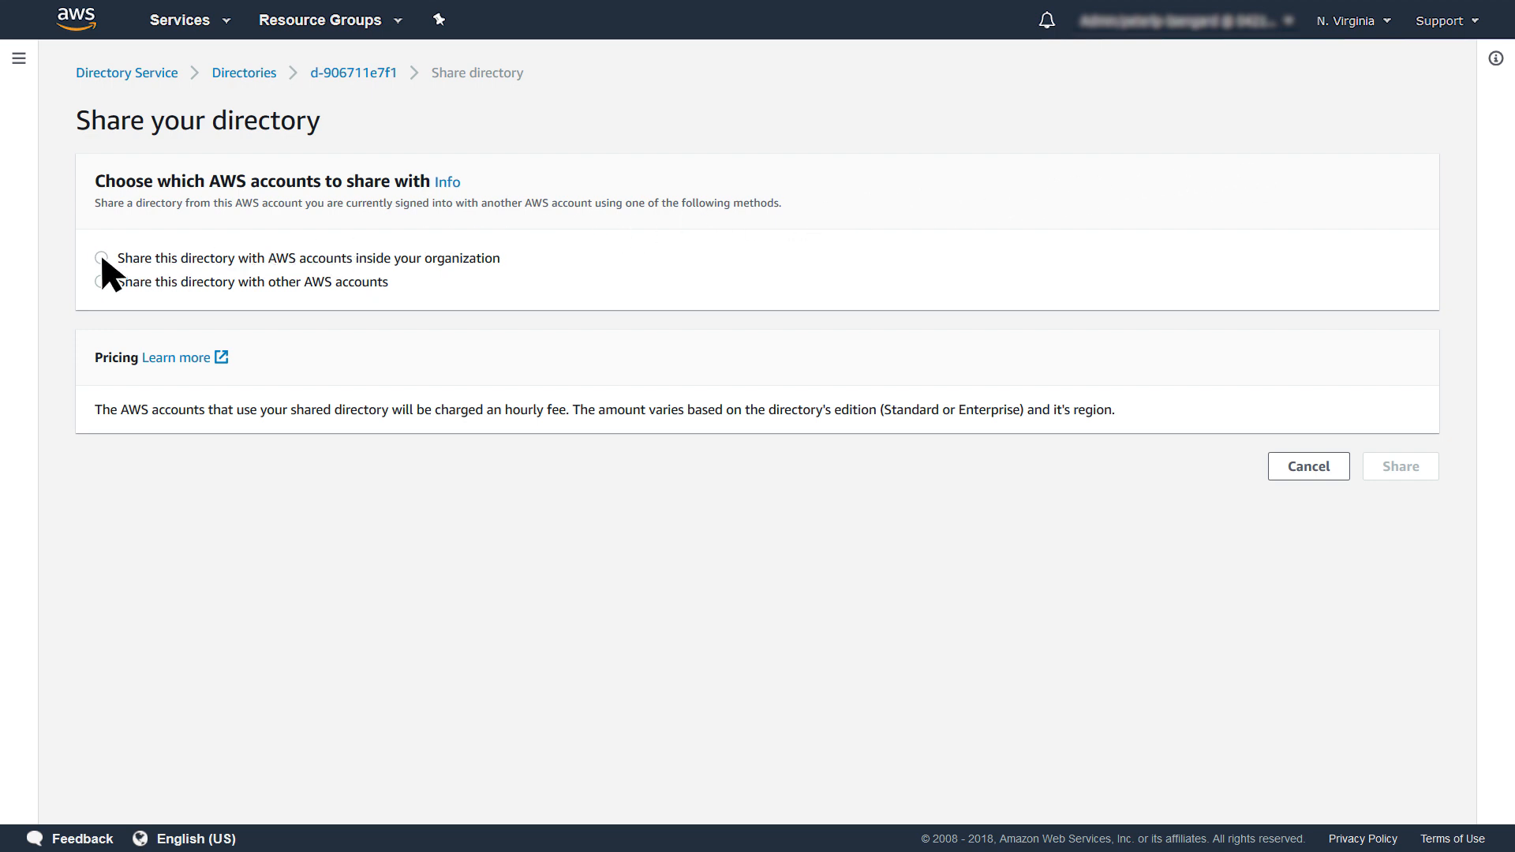
# Share within the organization, allow Organizations access, and add the Consumer Example account
pyautogui.click(101, 258)
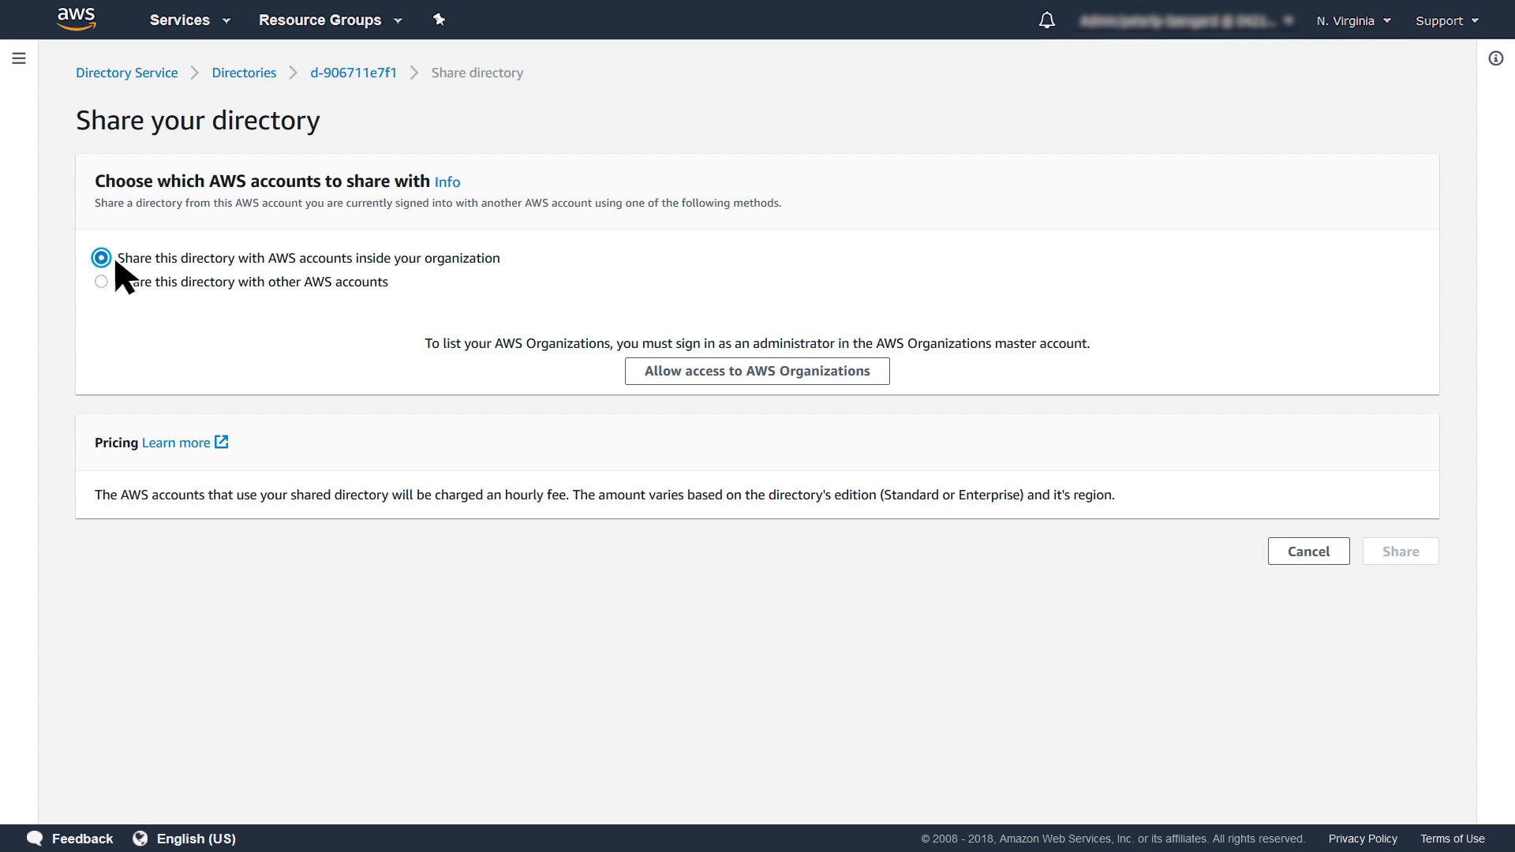
pyautogui.moveTo(756, 370)
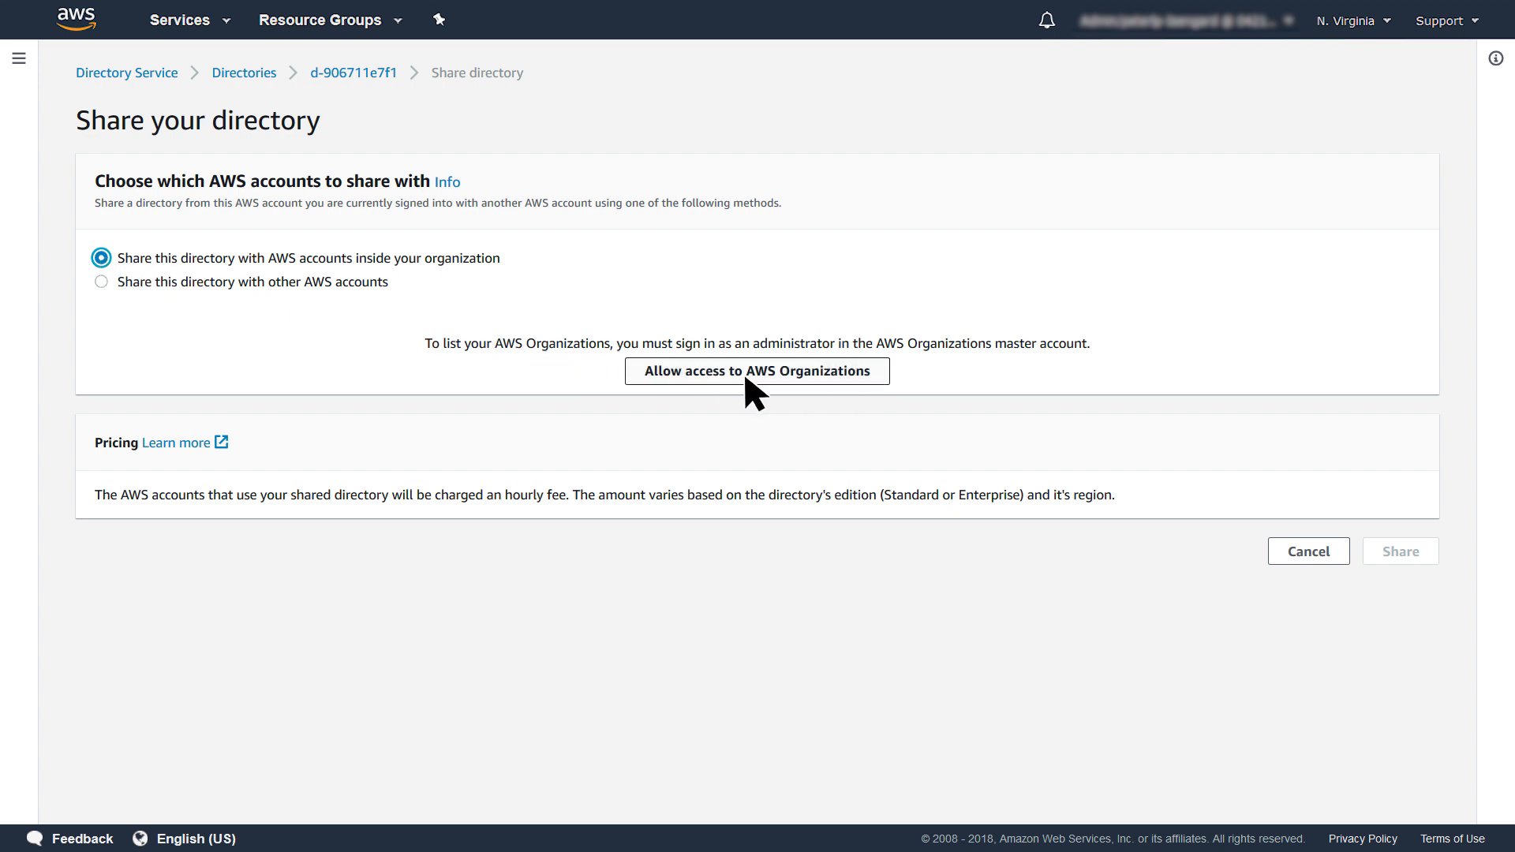
pyautogui.click(757, 370)
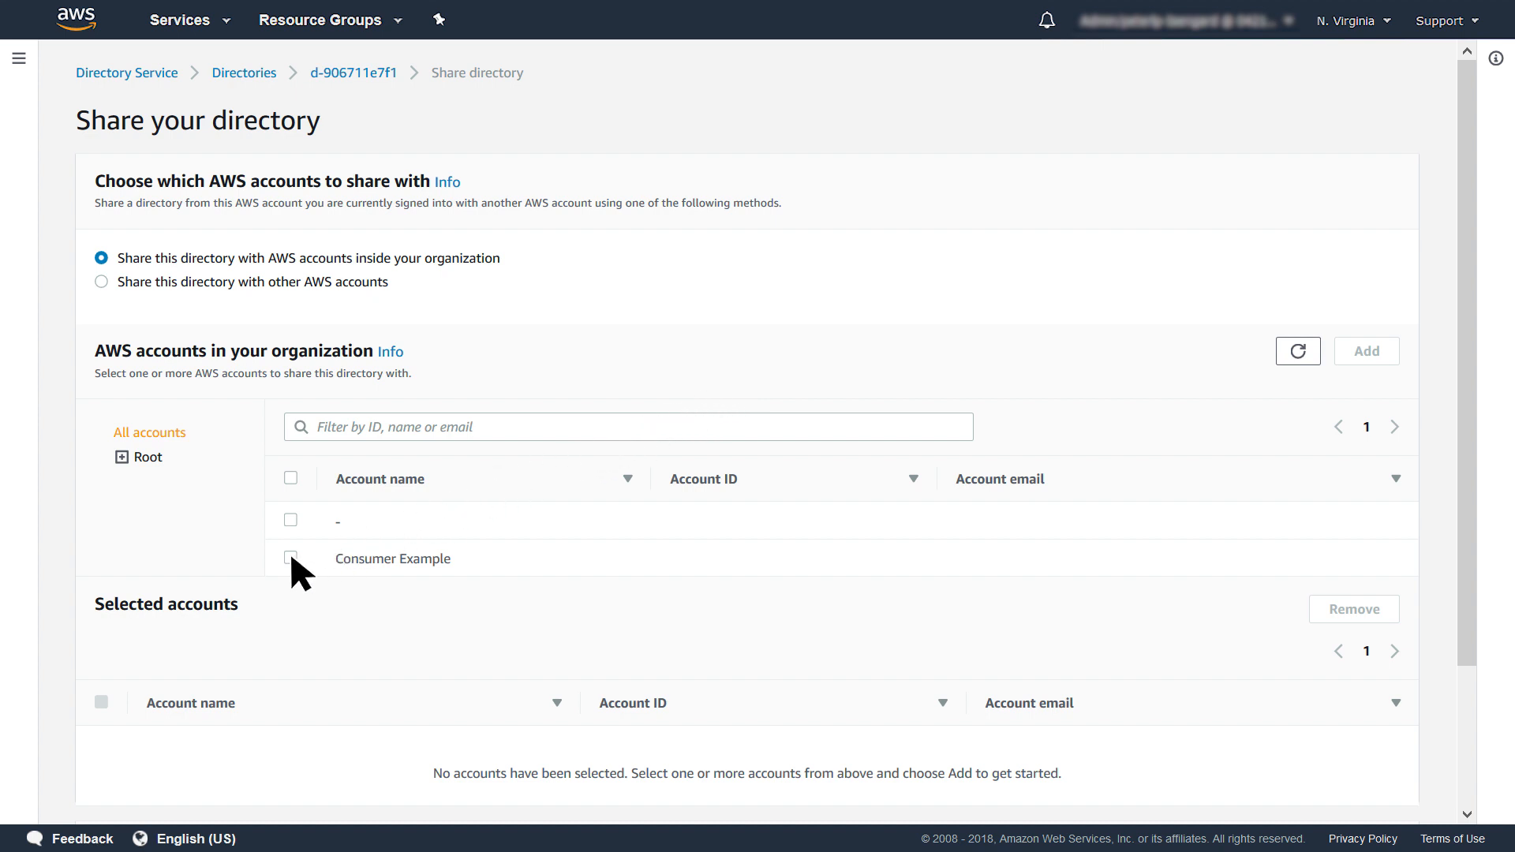
pyautogui.click(290, 558)
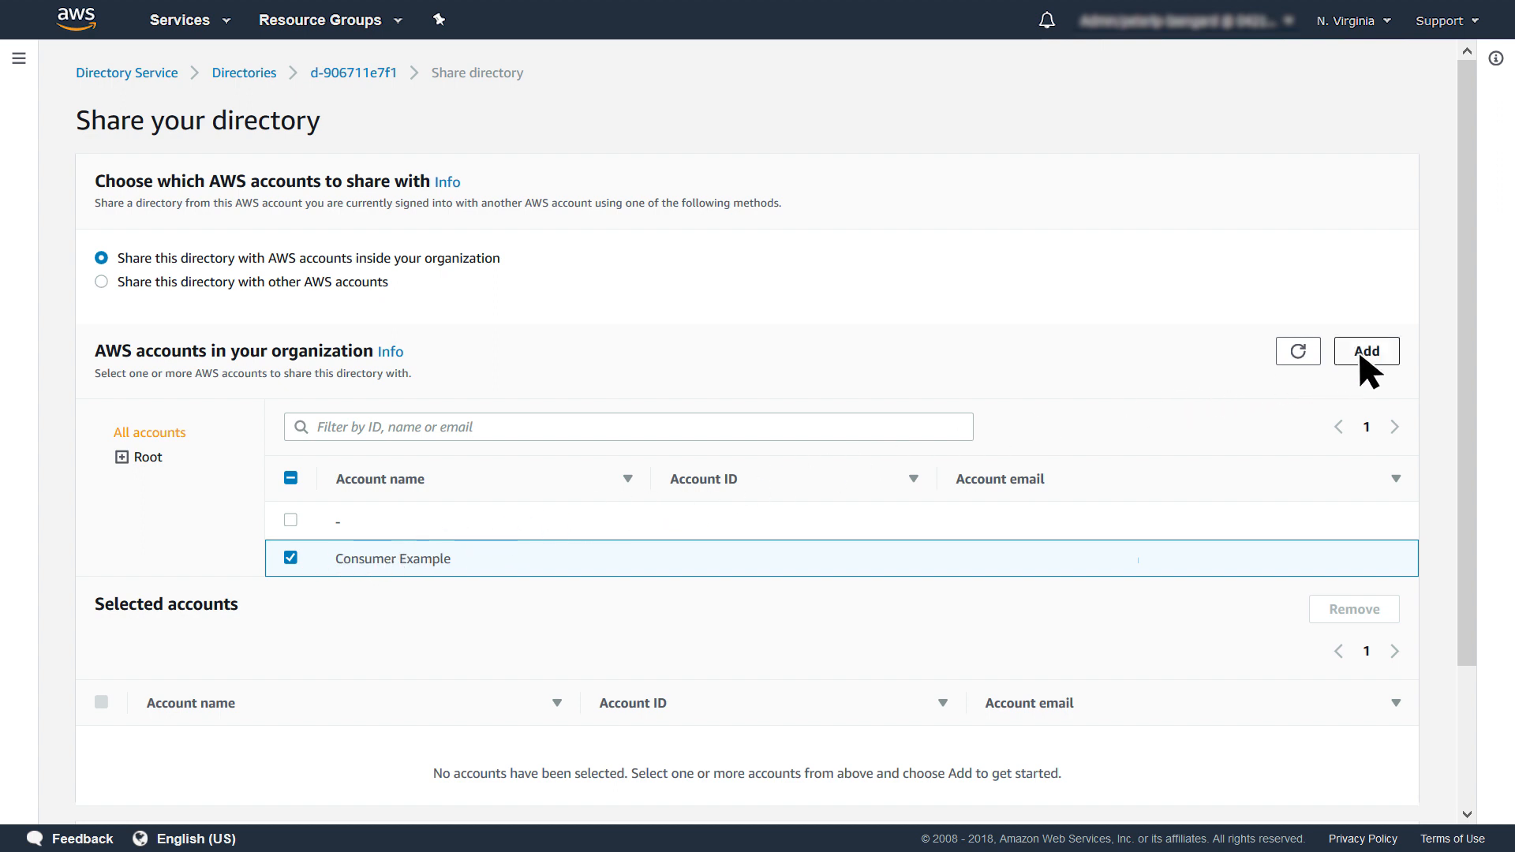
pyautogui.click(1365, 350)
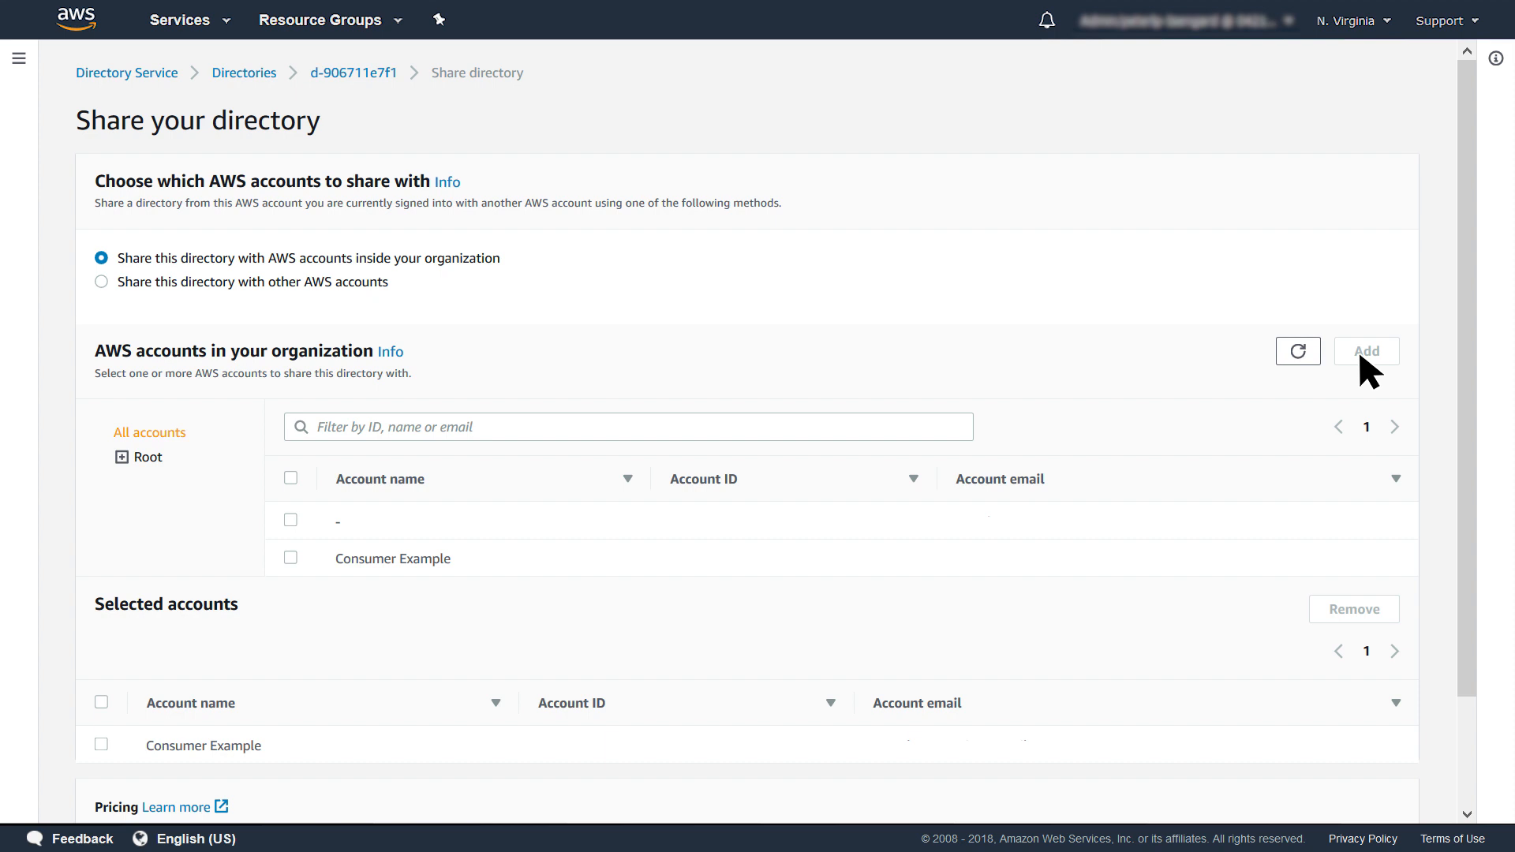
pyautogui.scroll(-3)
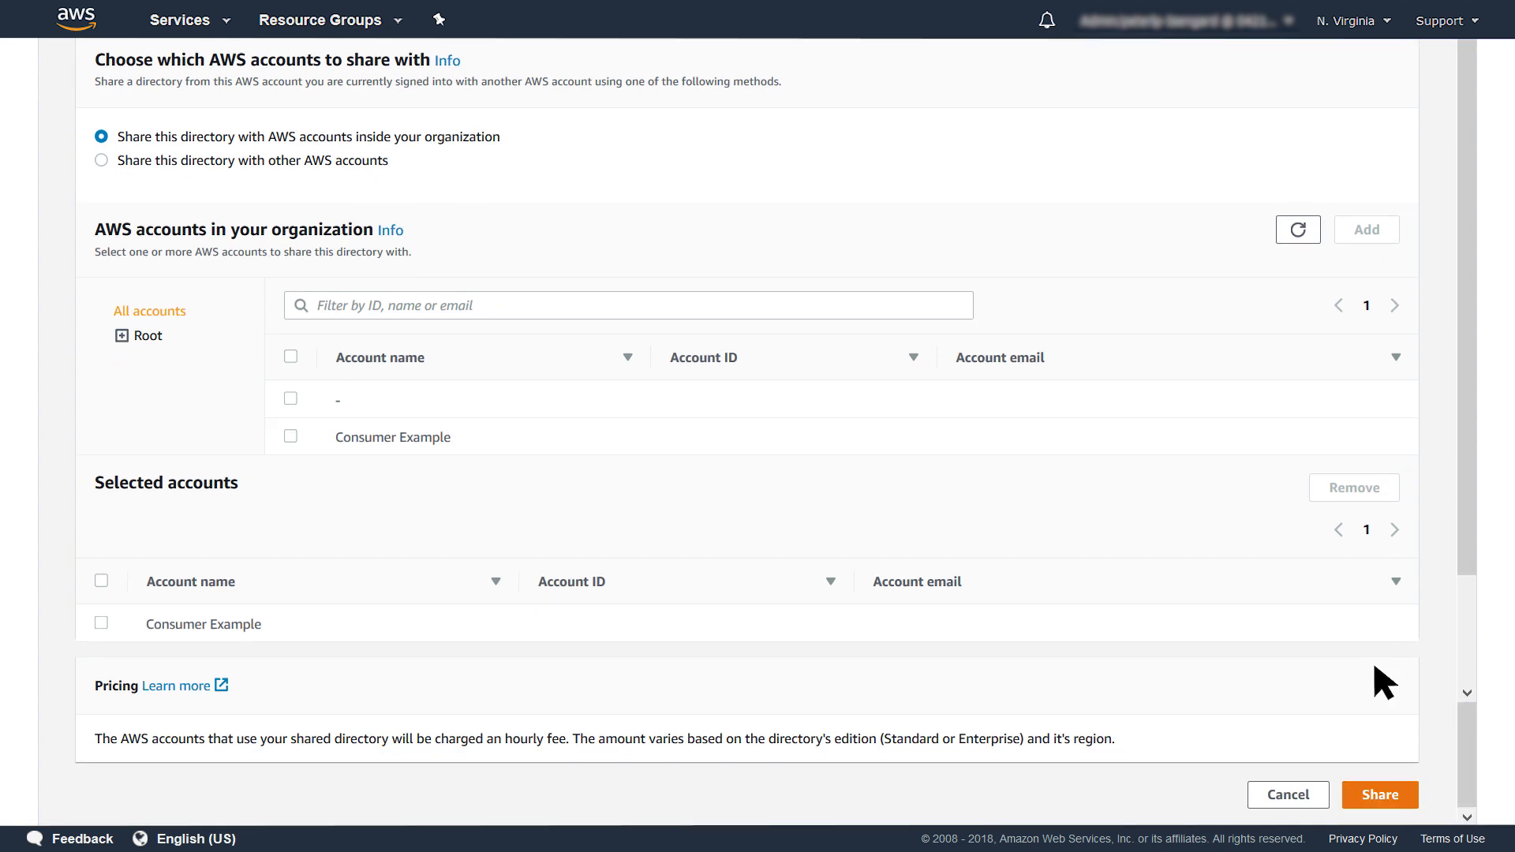
# Confirm sharing with Consumer Example, review shared directories, then return to the console home
pyautogui.click(1378, 793)
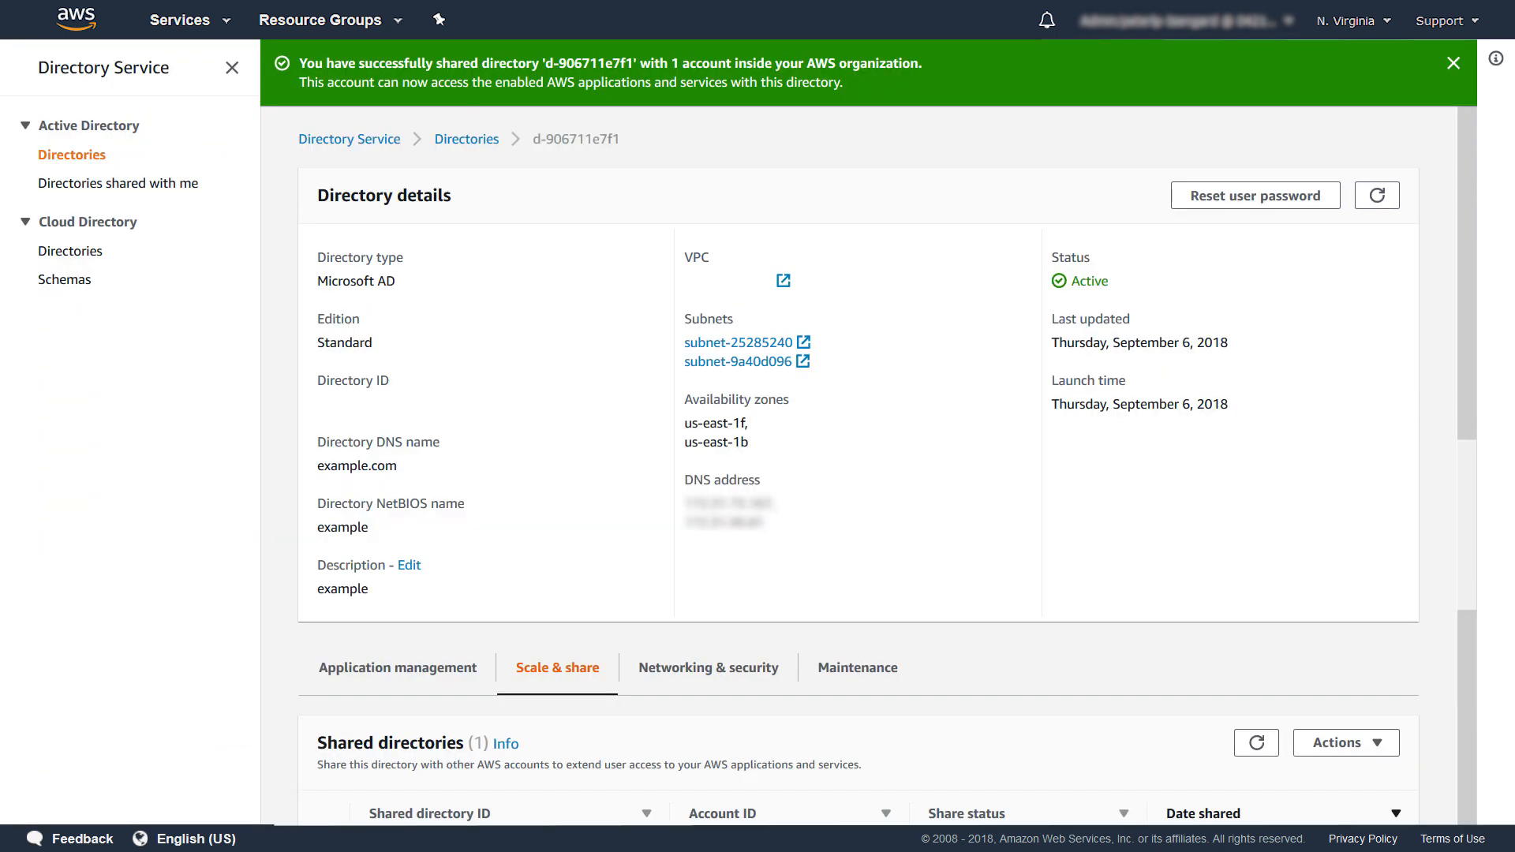
pyautogui.scroll(-3)
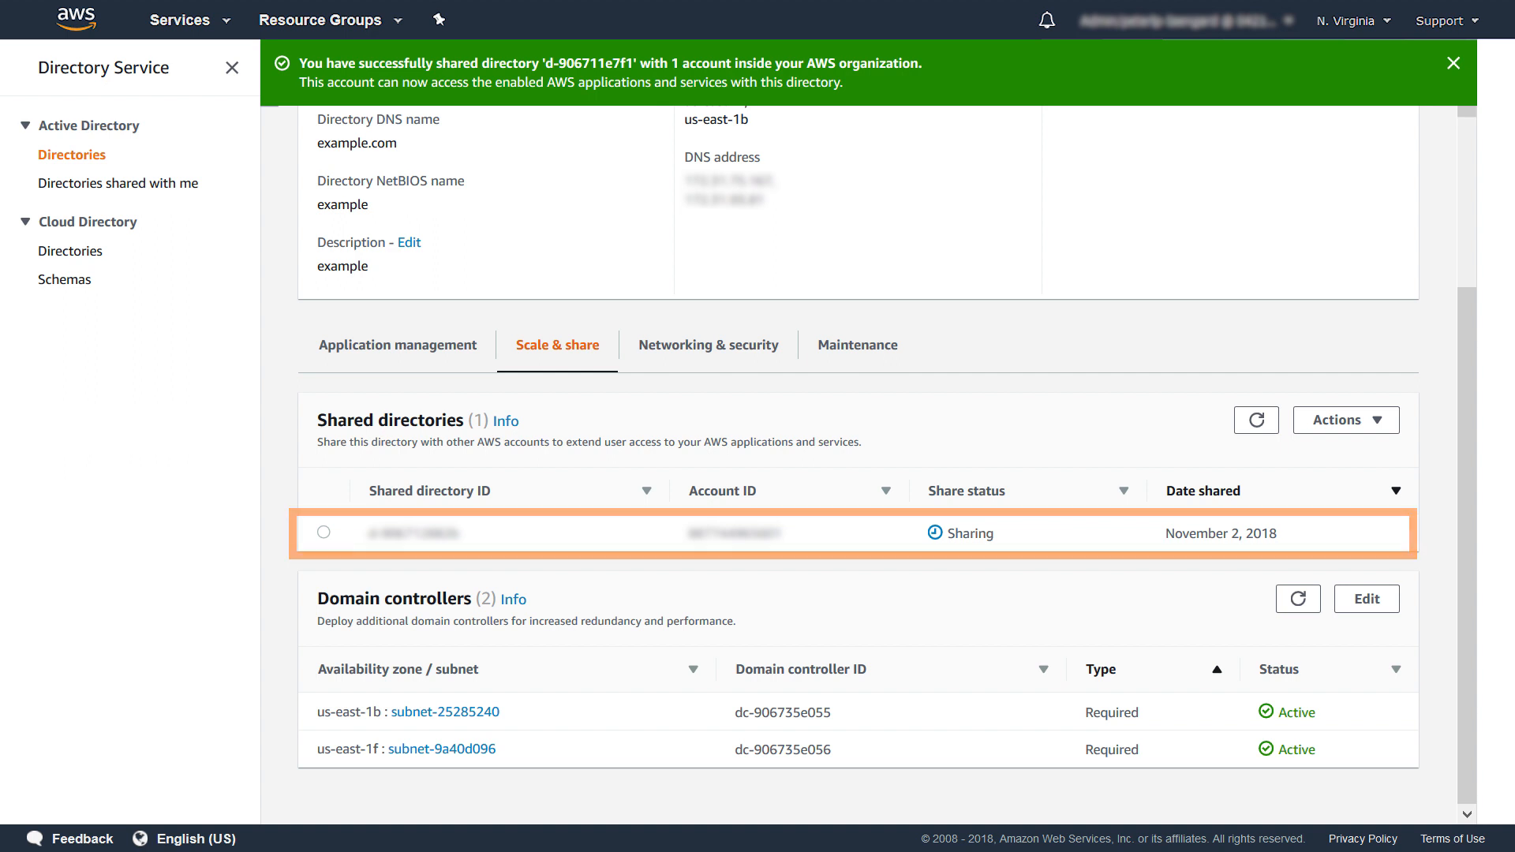
pyautogui.click(556, 344)
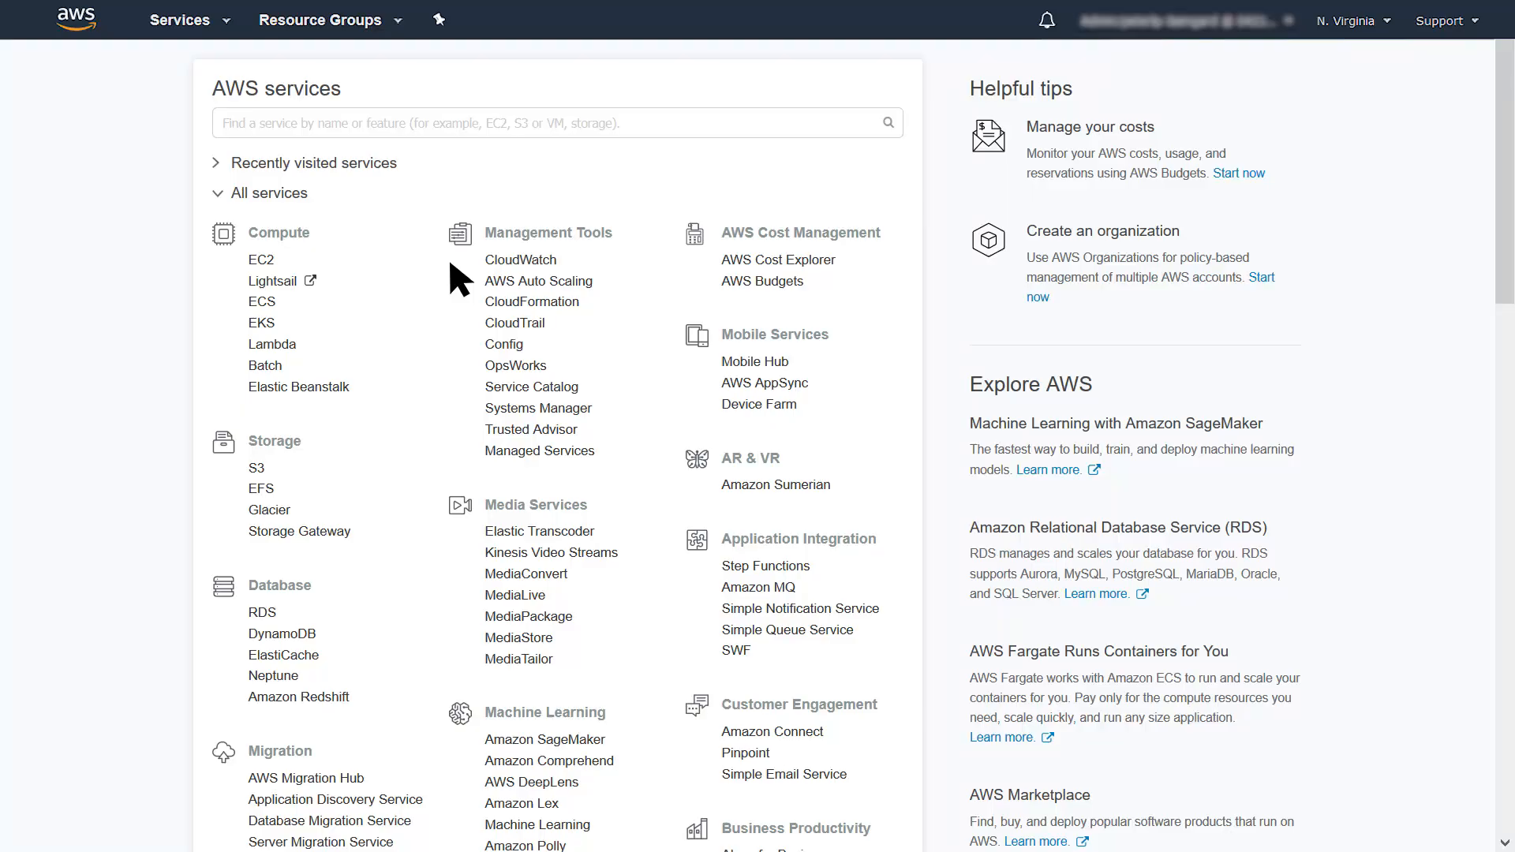
pyautogui.moveTo(294, 278)
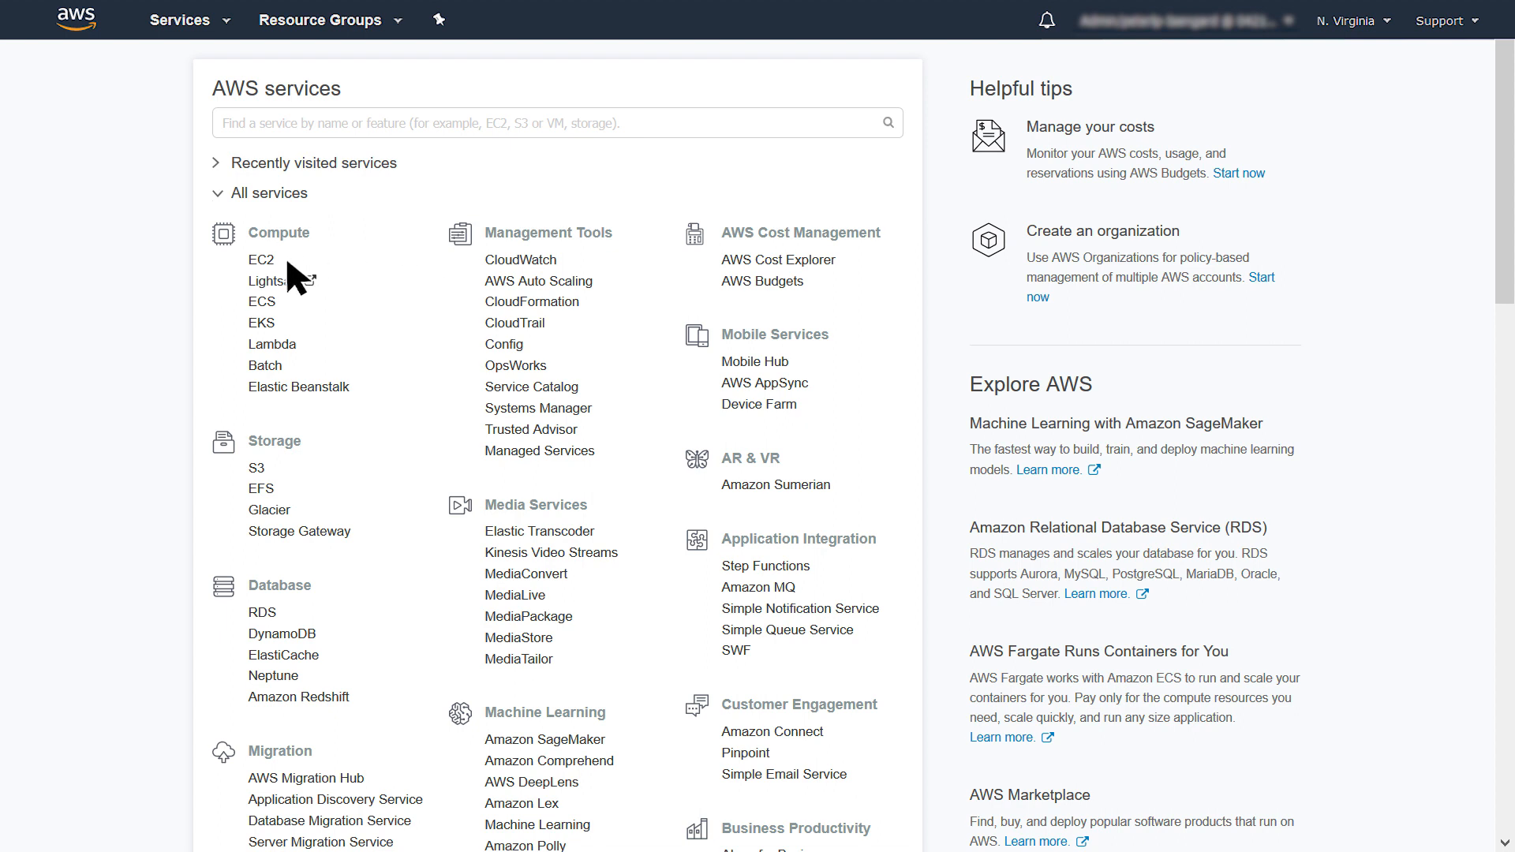
# Launch a new EC2 instance using the Microsoft Windows Server 2016 Base image
pyautogui.click(262, 260)
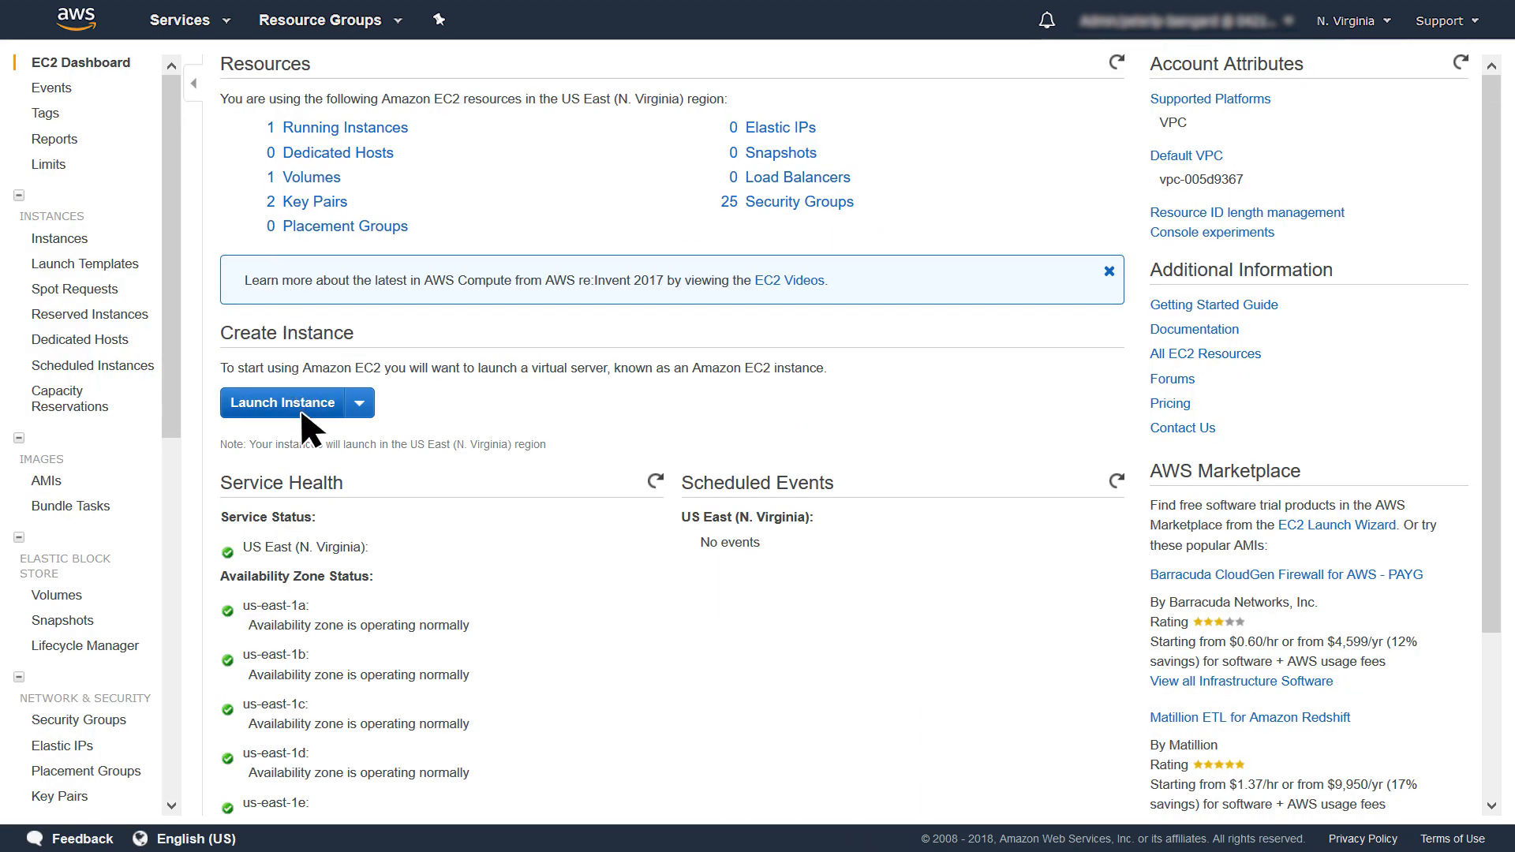
pyautogui.click(281, 403)
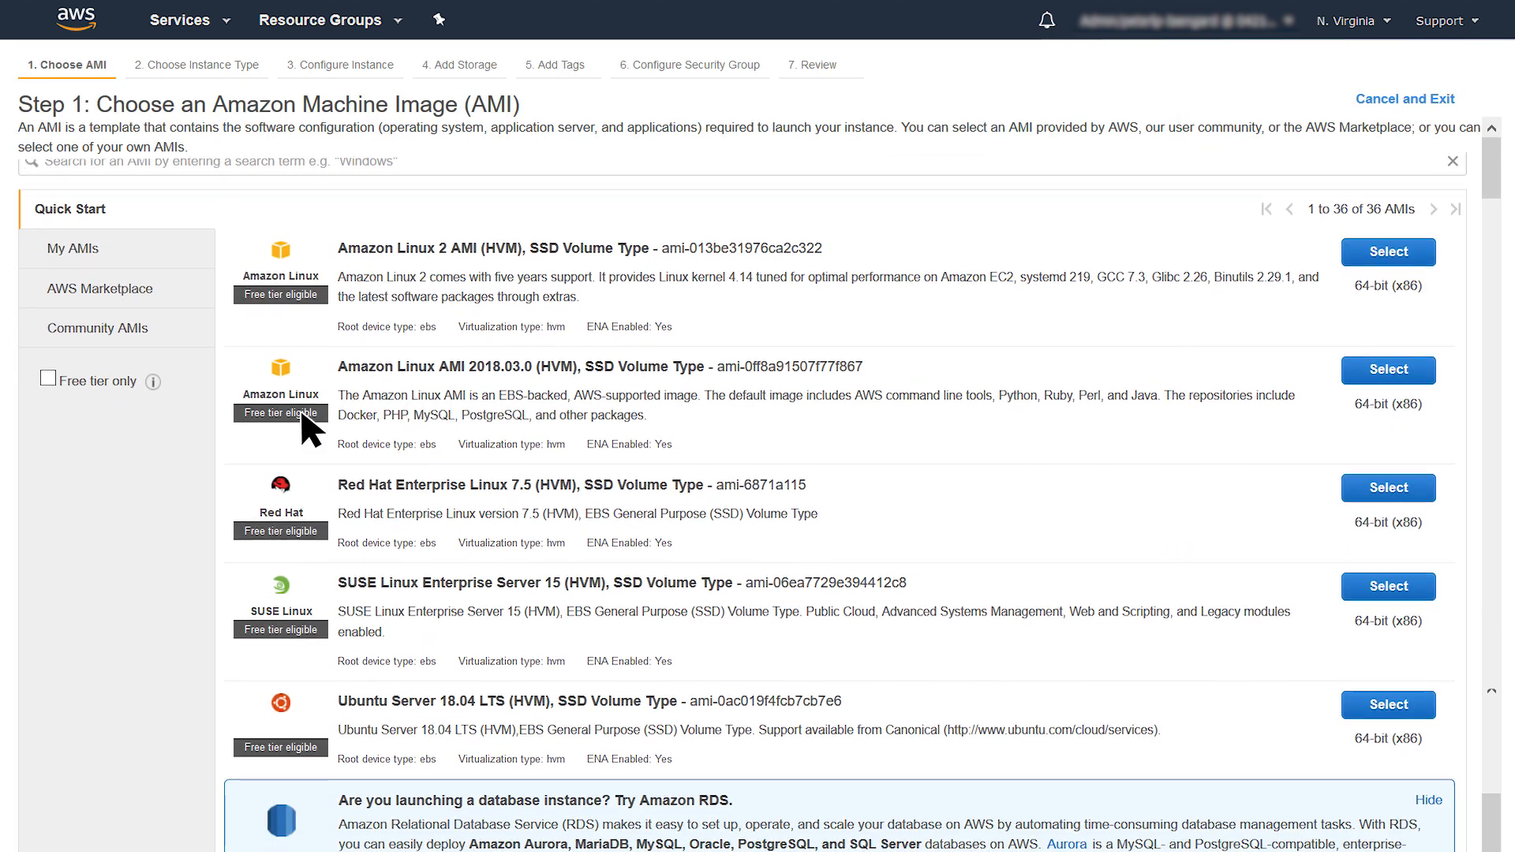
pyautogui.scroll(-3)
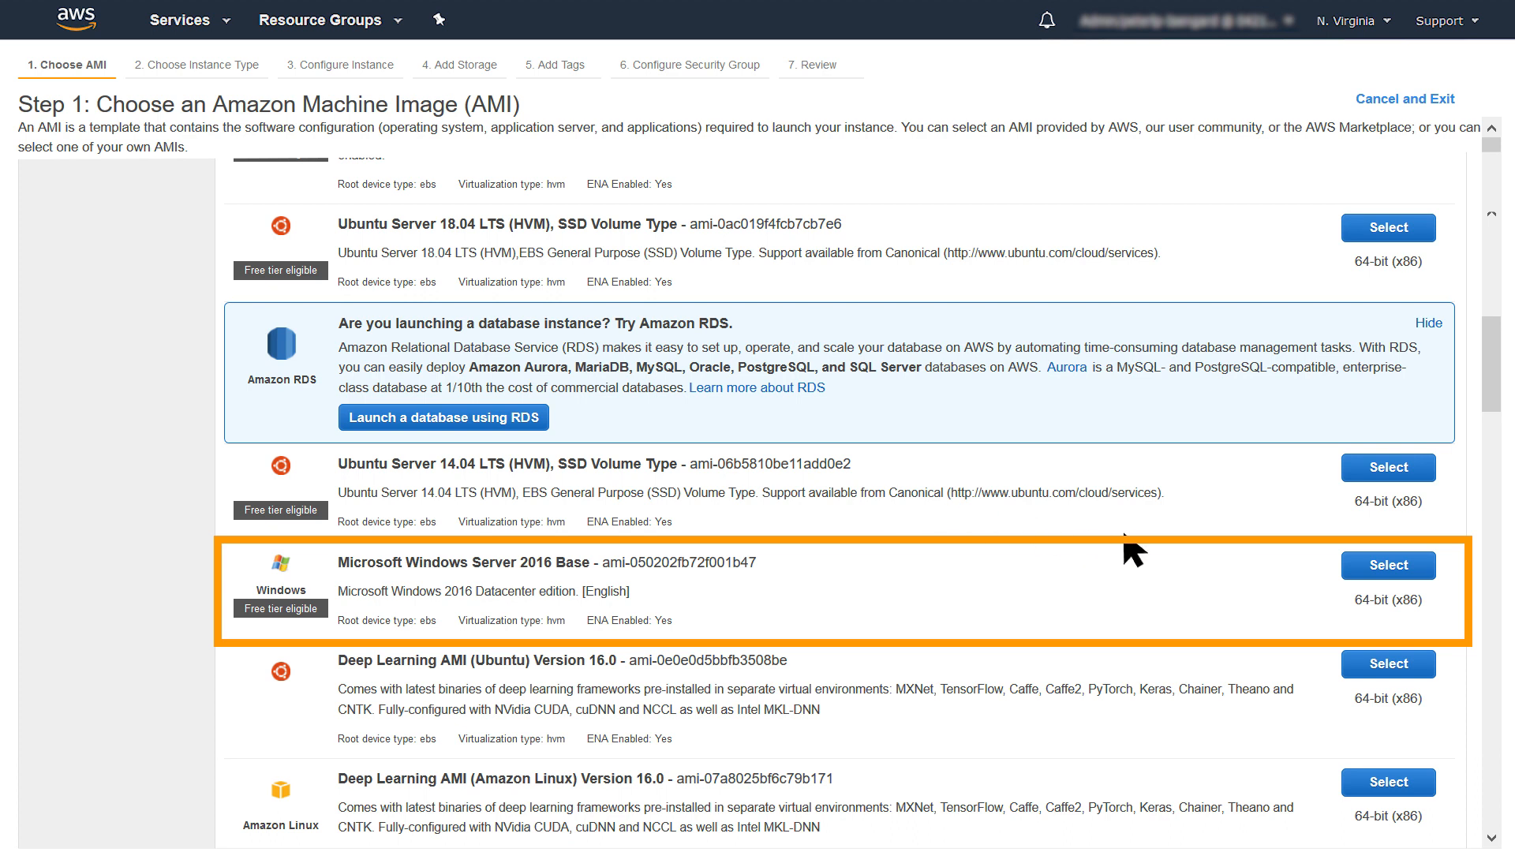
pyautogui.click(1386, 565)
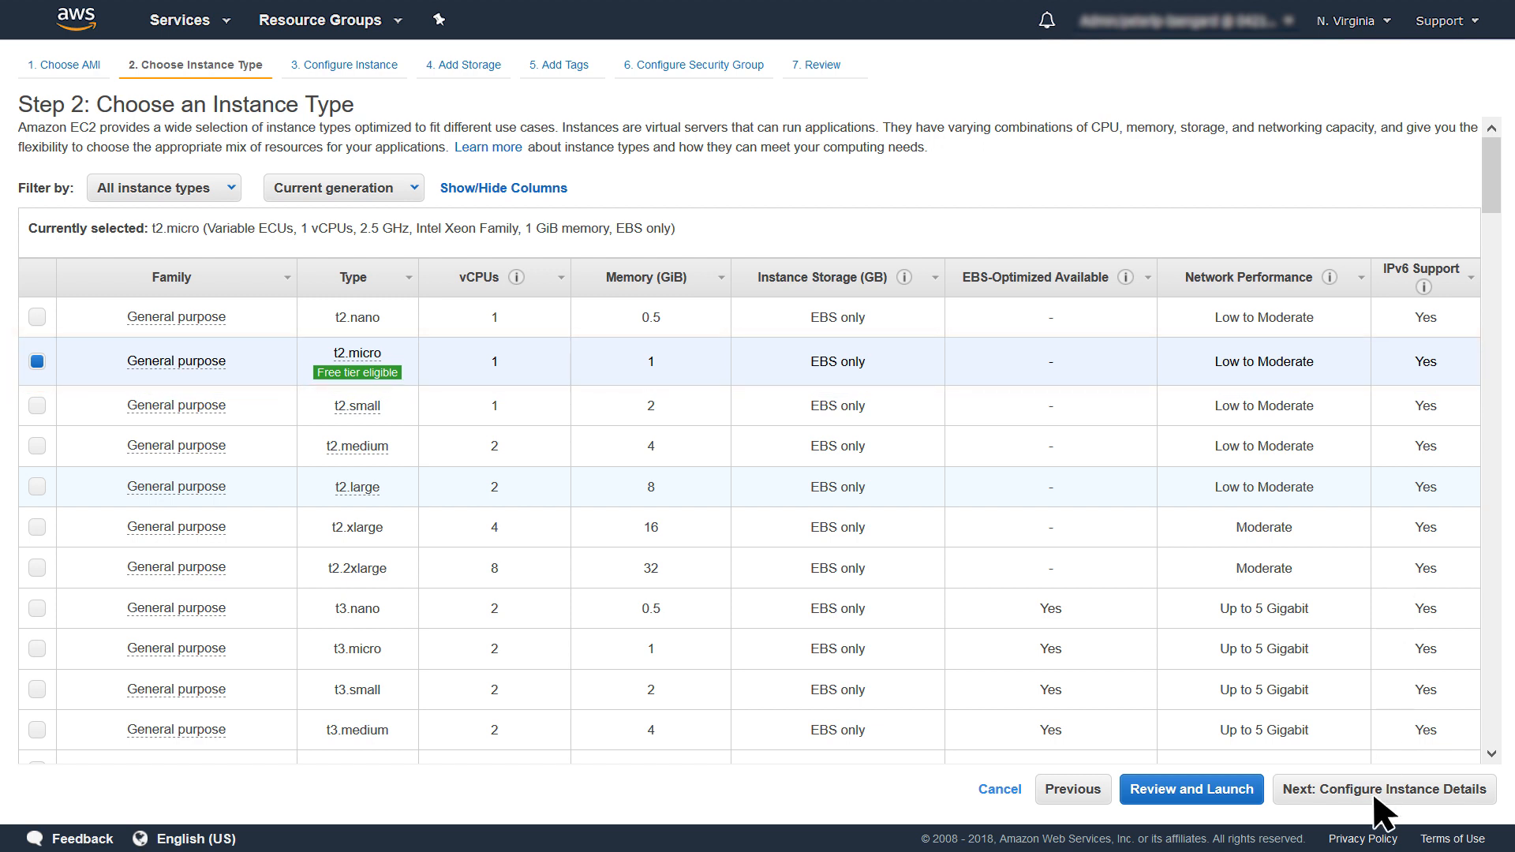
# Configure the instance to join example.com with the EC2DomainJoin IAM role
pyautogui.click(1381, 789)
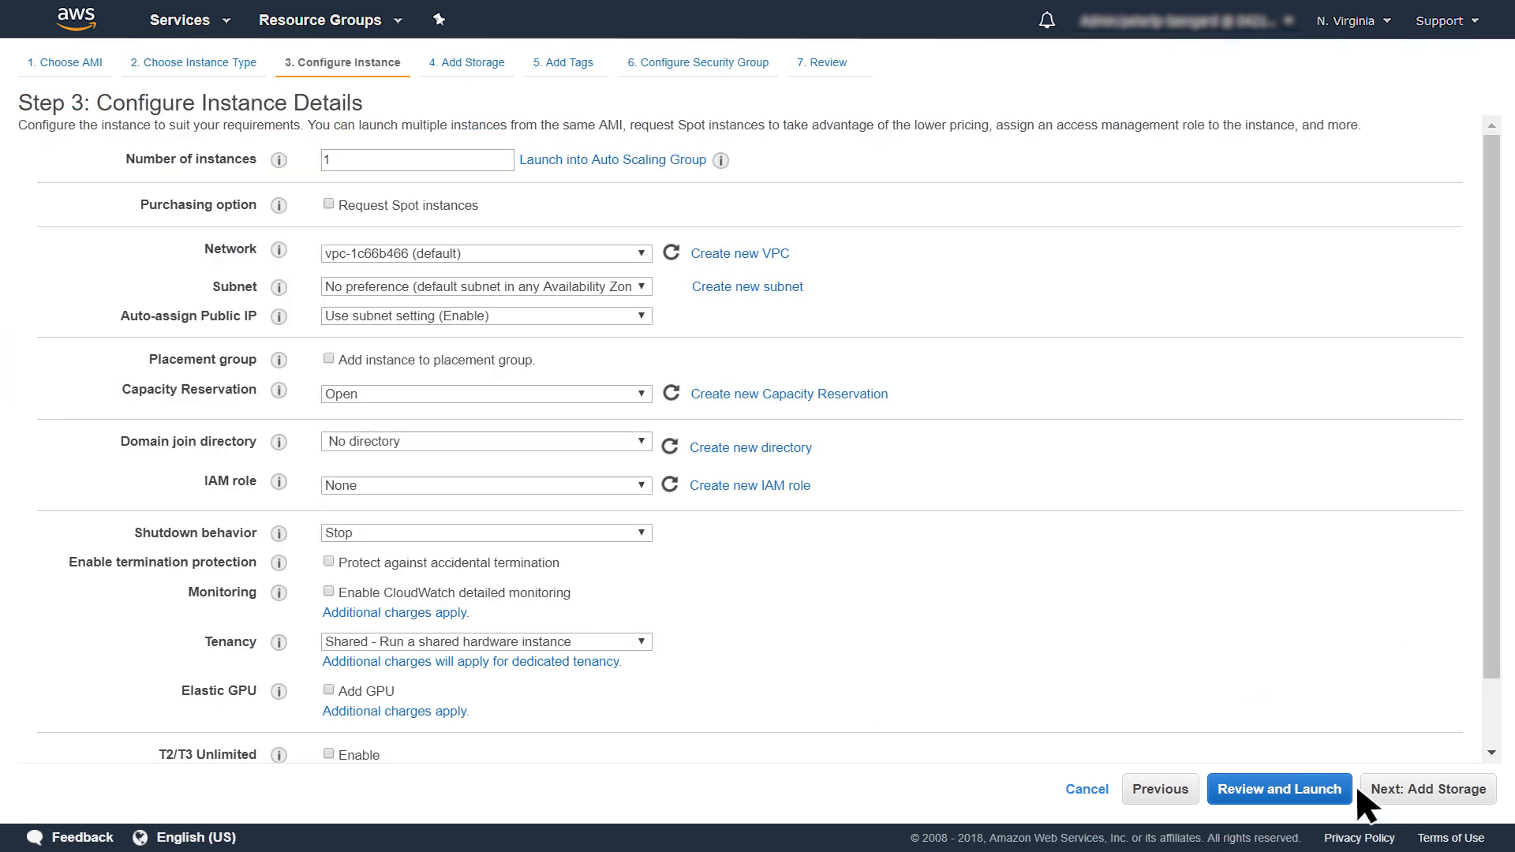
pyautogui.moveTo(599, 454)
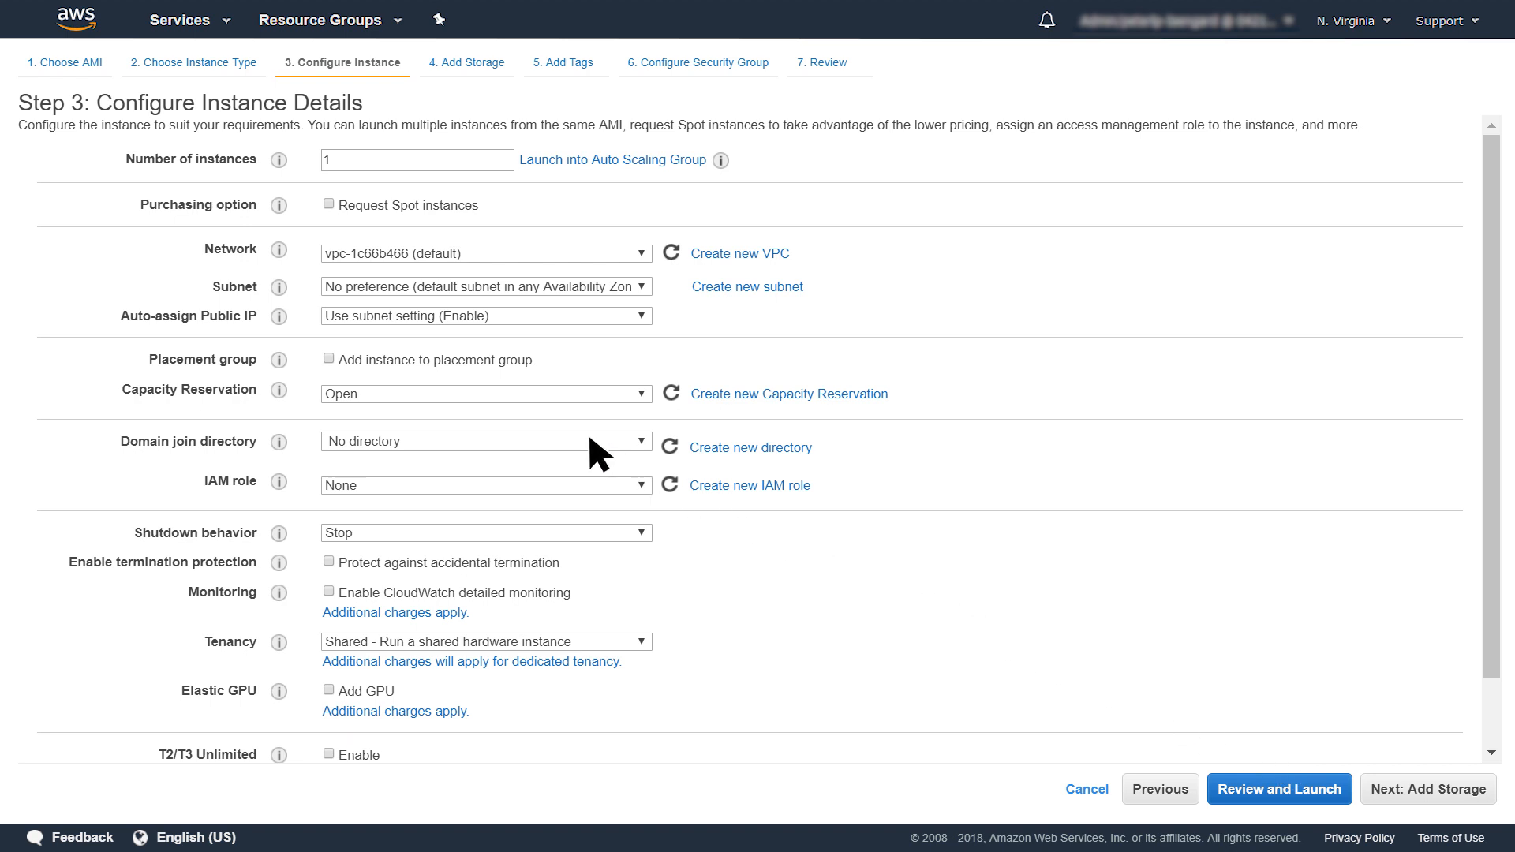
pyautogui.click(485, 441)
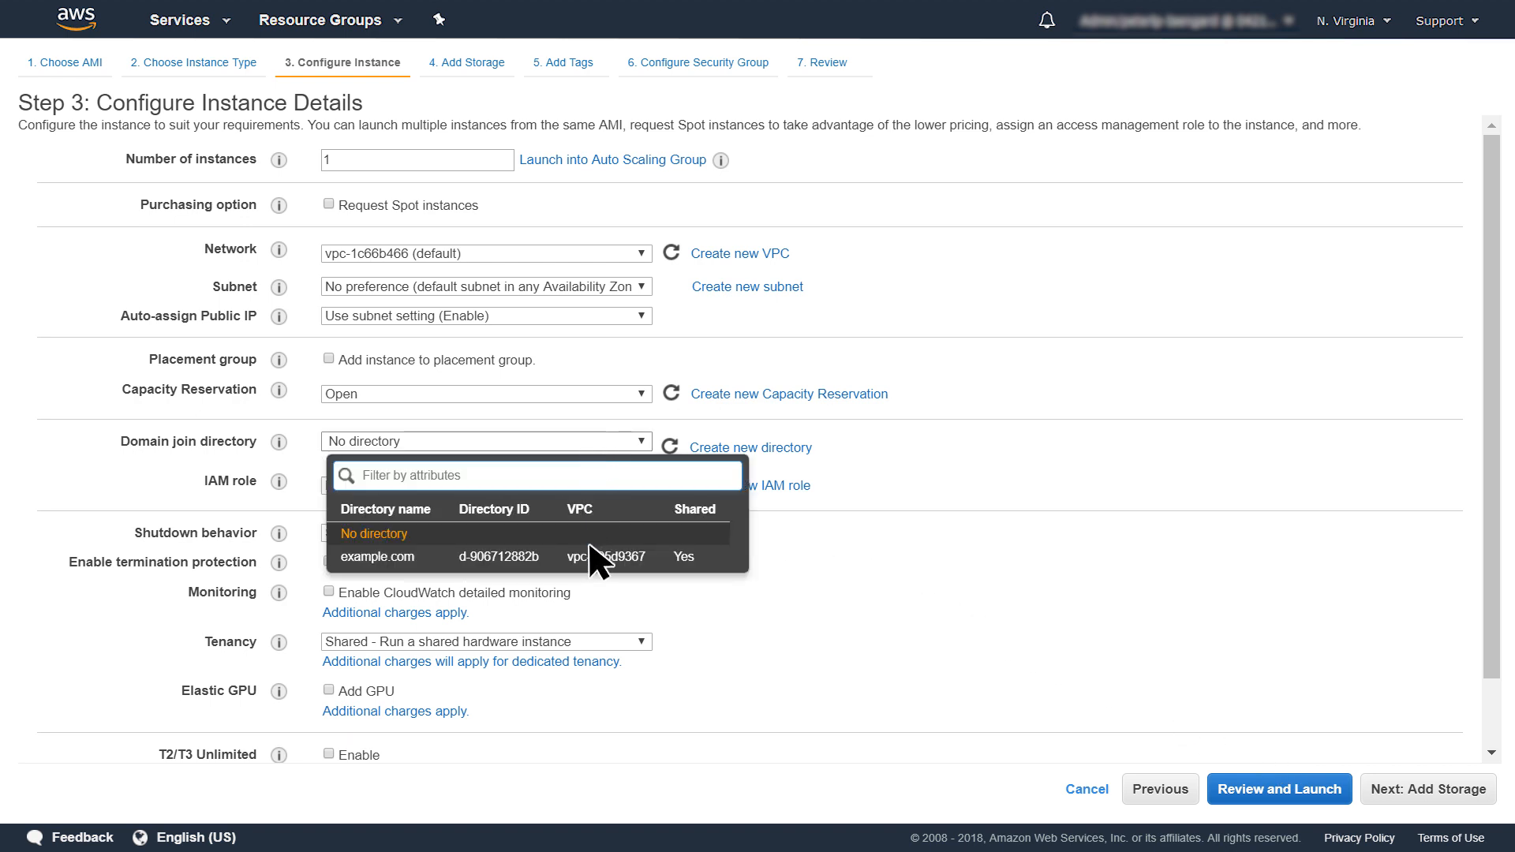
pyautogui.click(378, 556)
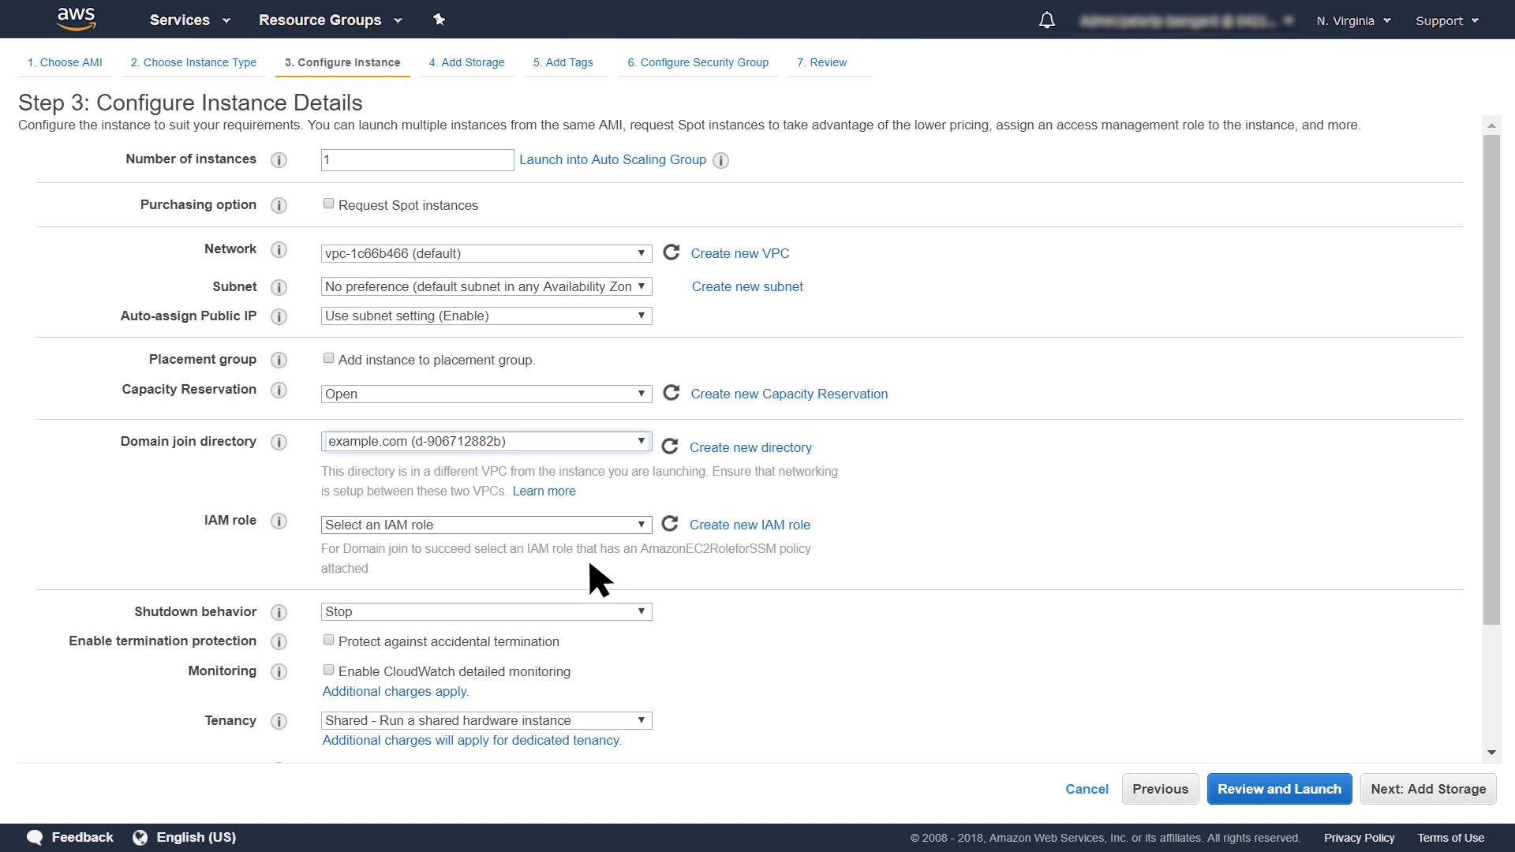
pyautogui.click(483, 525)
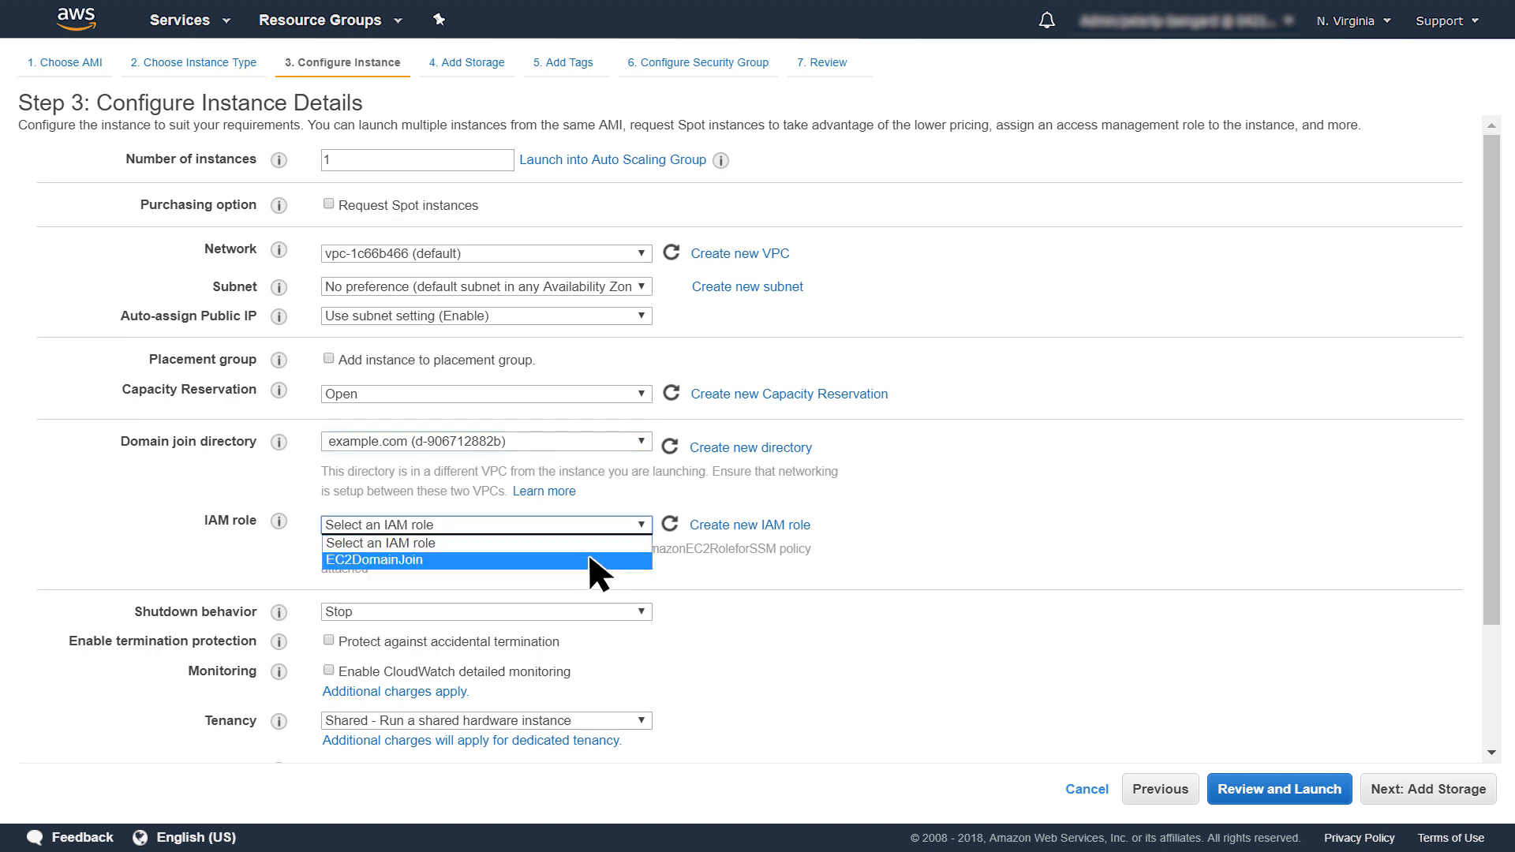
pyautogui.click(376, 559)
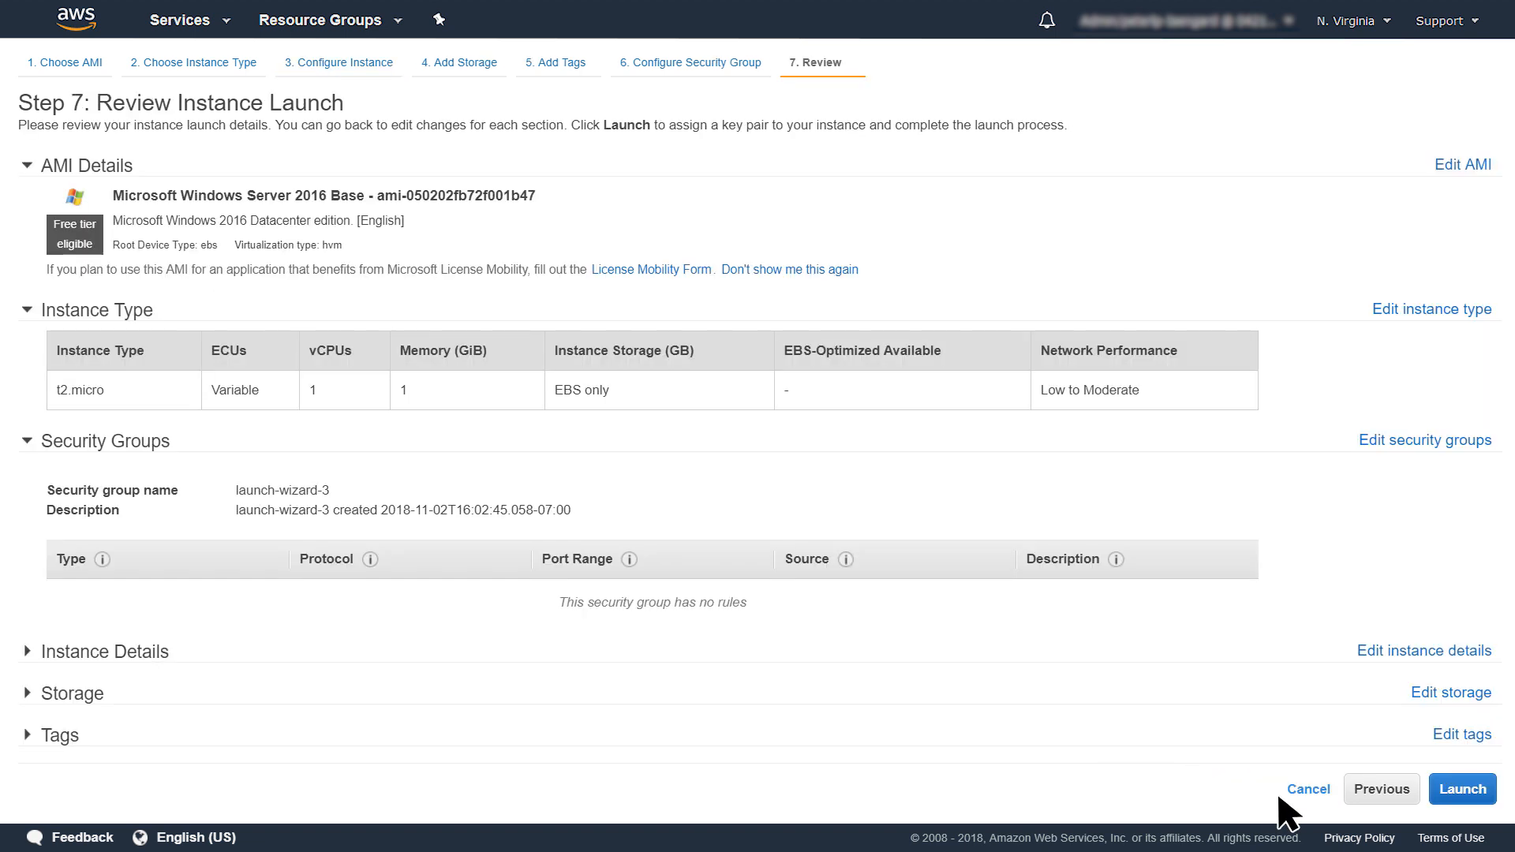
pyautogui.moveTo(1429, 811)
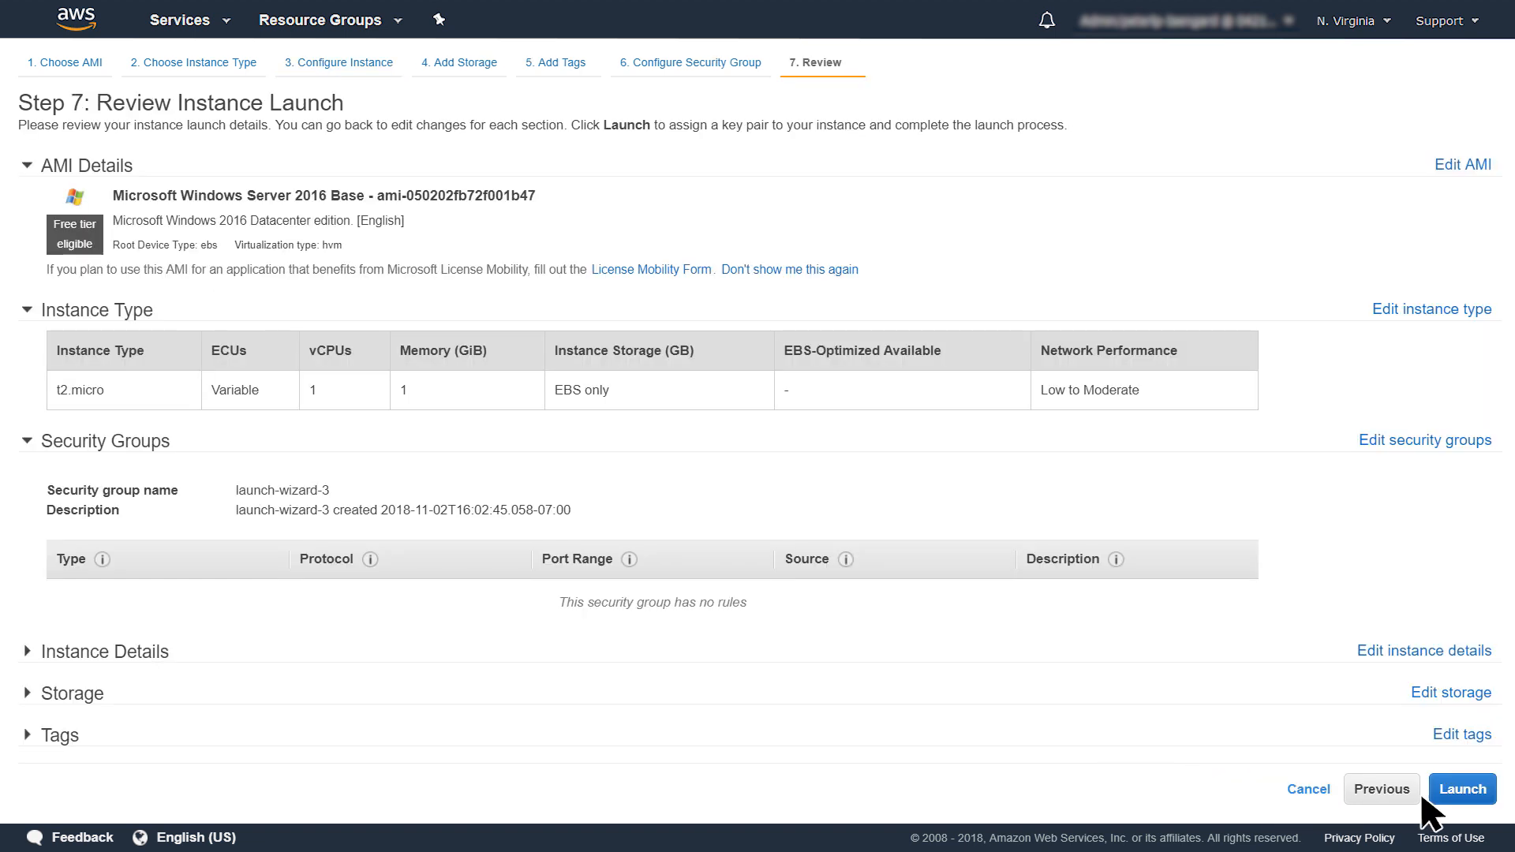
# Launch the t2.micro instance and download its Remote Desktop file once running
pyautogui.click(1460, 788)
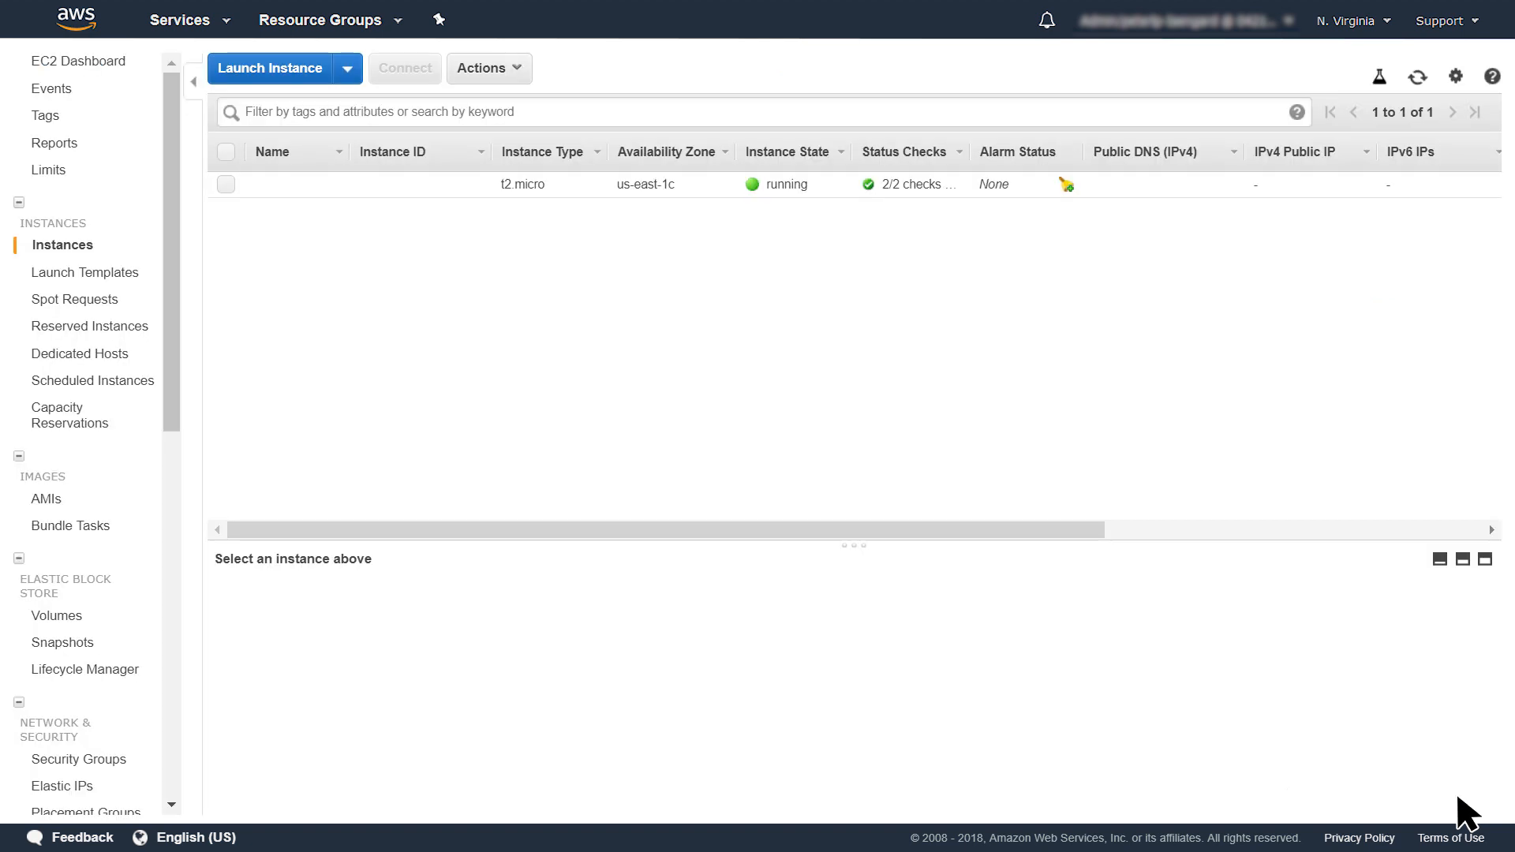
pyautogui.moveTo(979, 522)
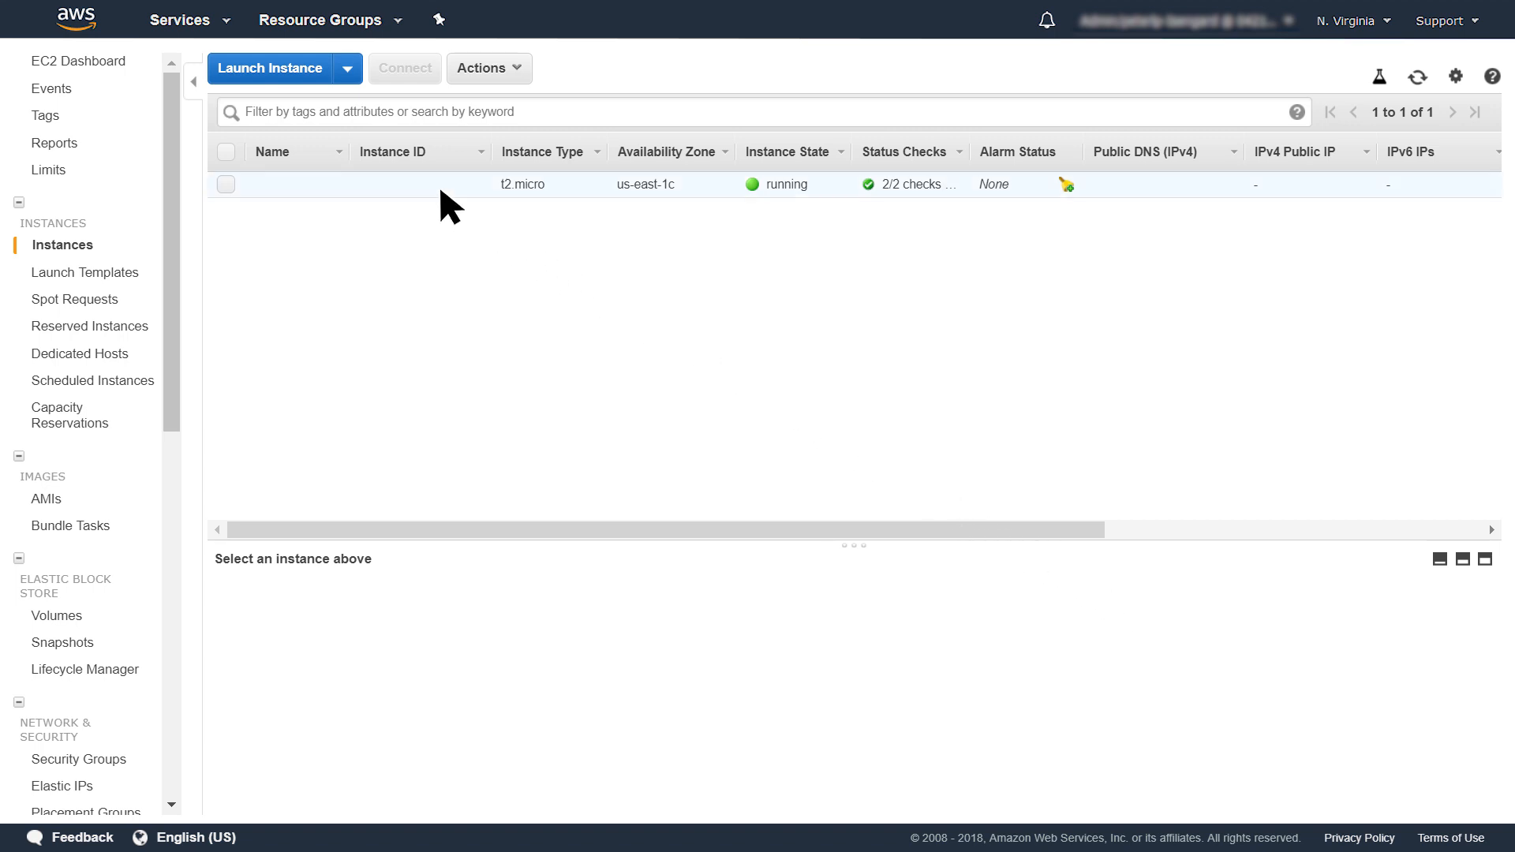
pyautogui.click(227, 184)
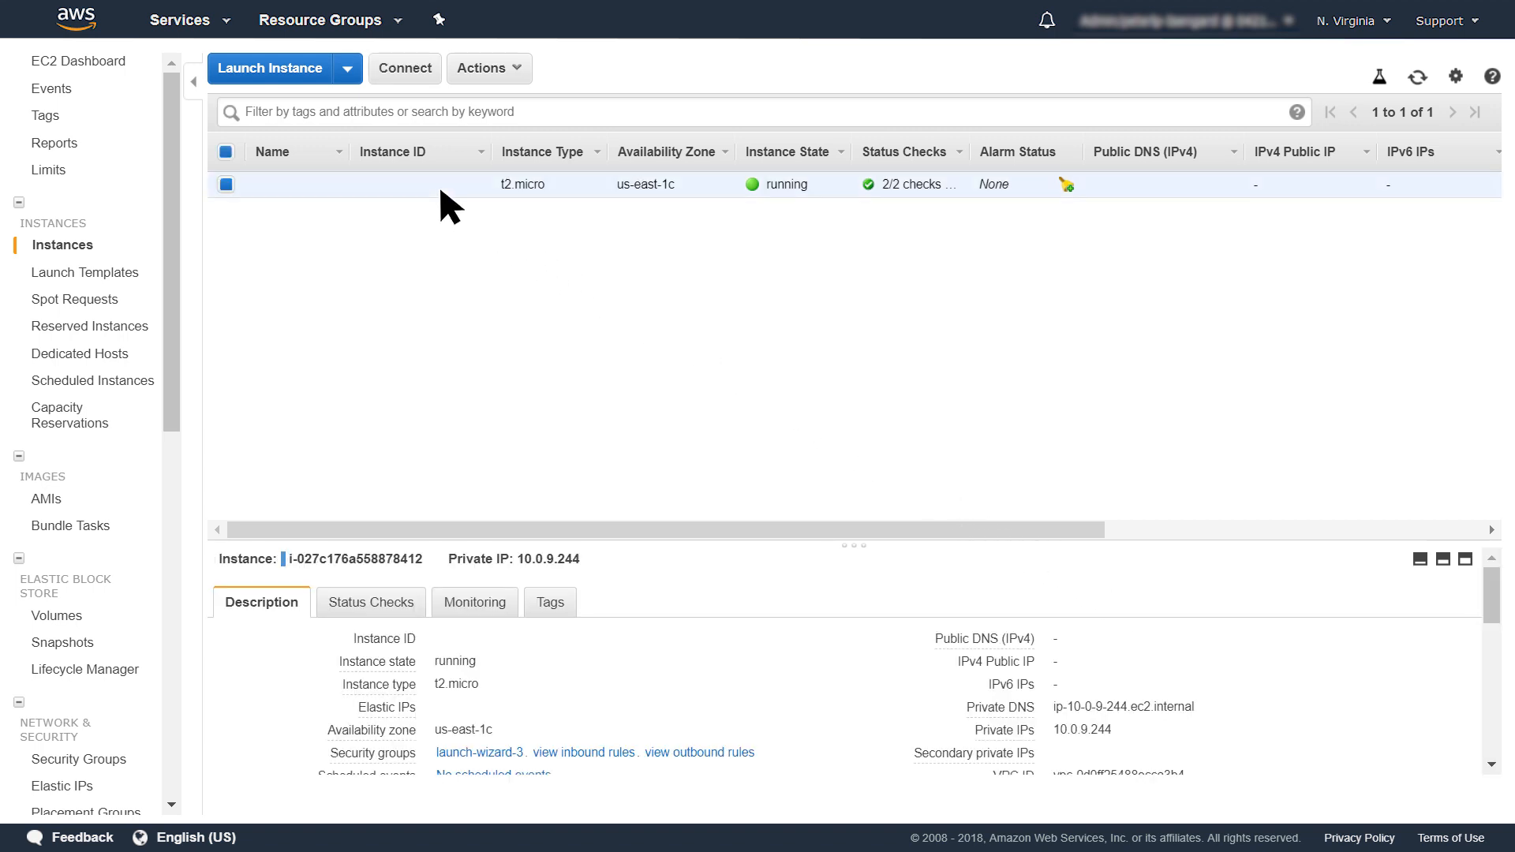
pyautogui.moveTo(416, 87)
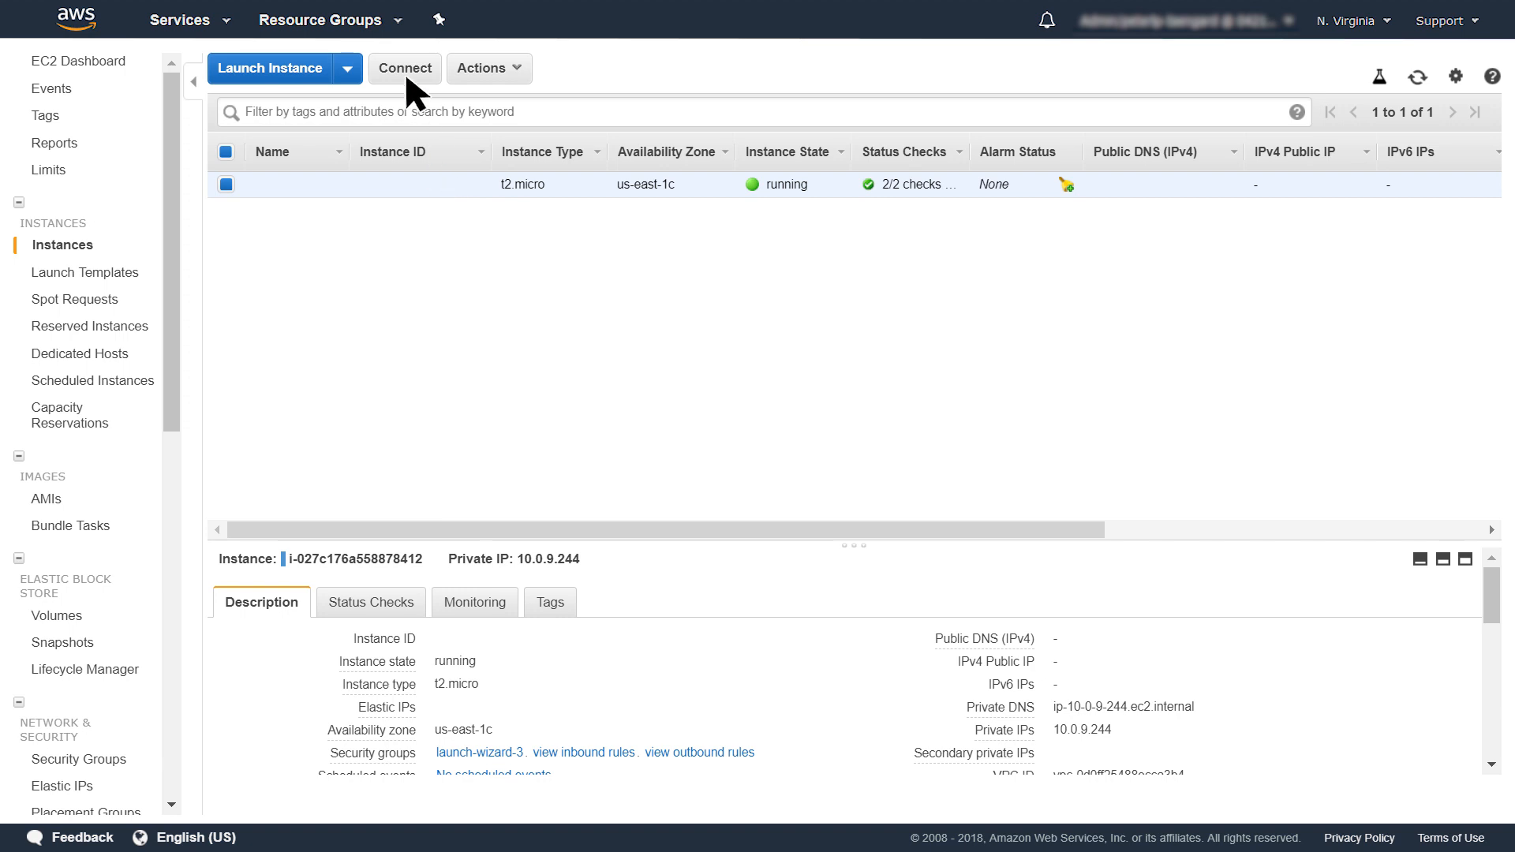
pyautogui.click(404, 68)
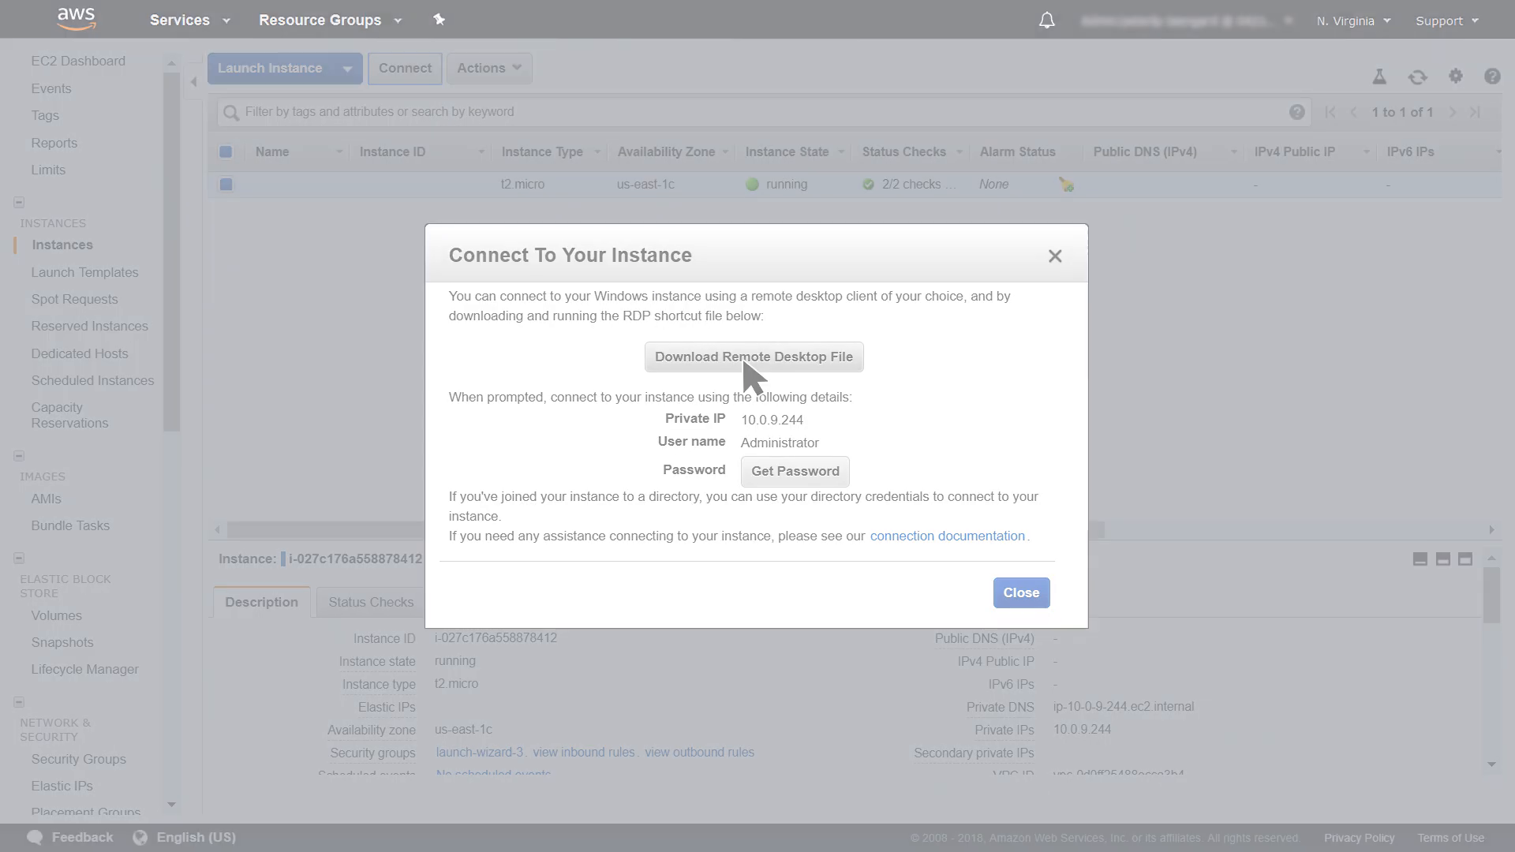
pyautogui.click(752, 356)
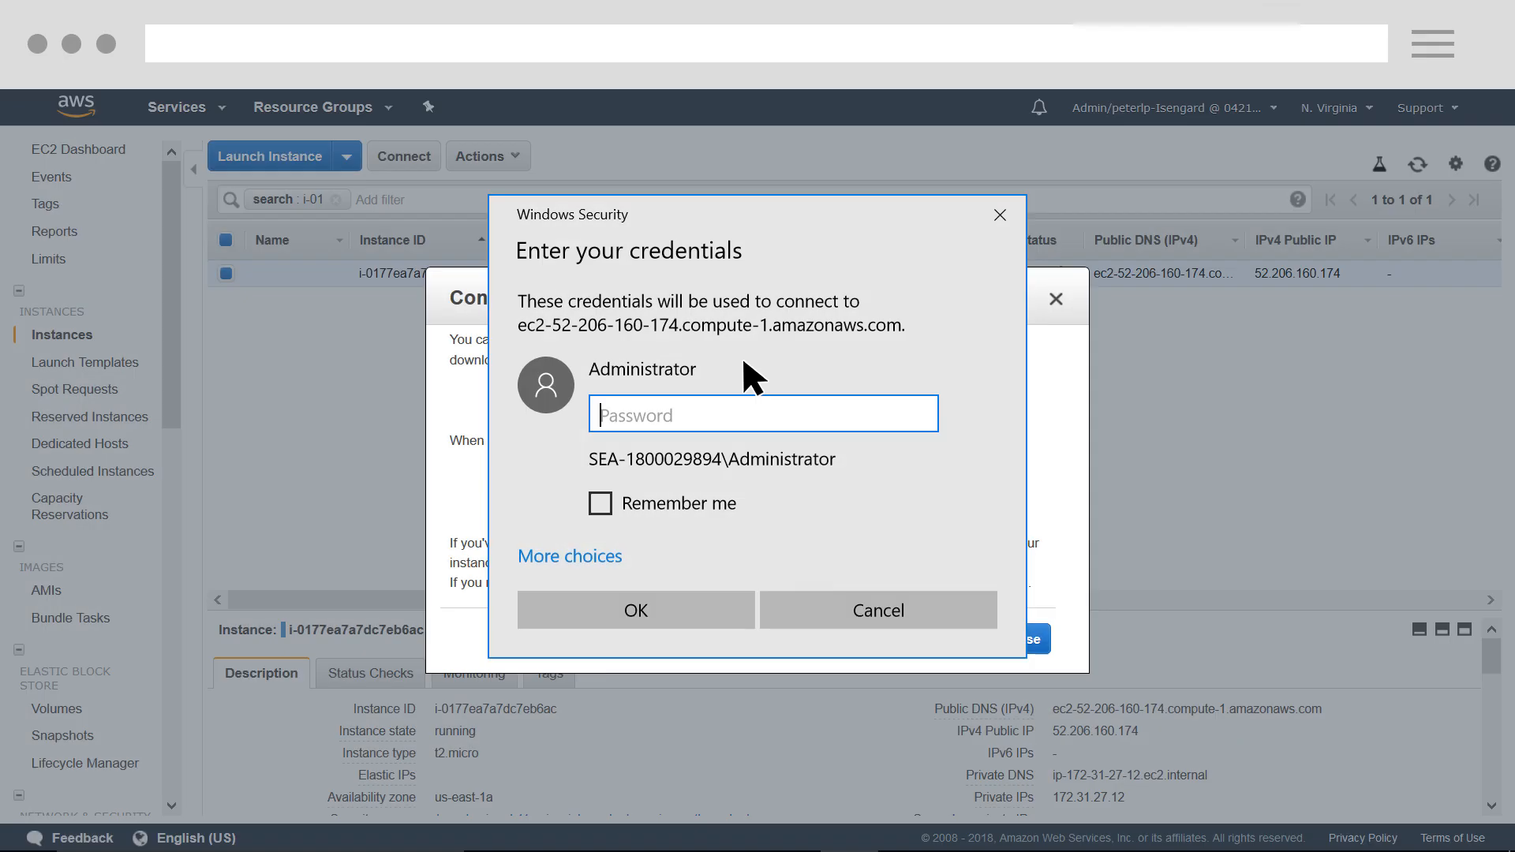
pyautogui.moveTo(590, 553)
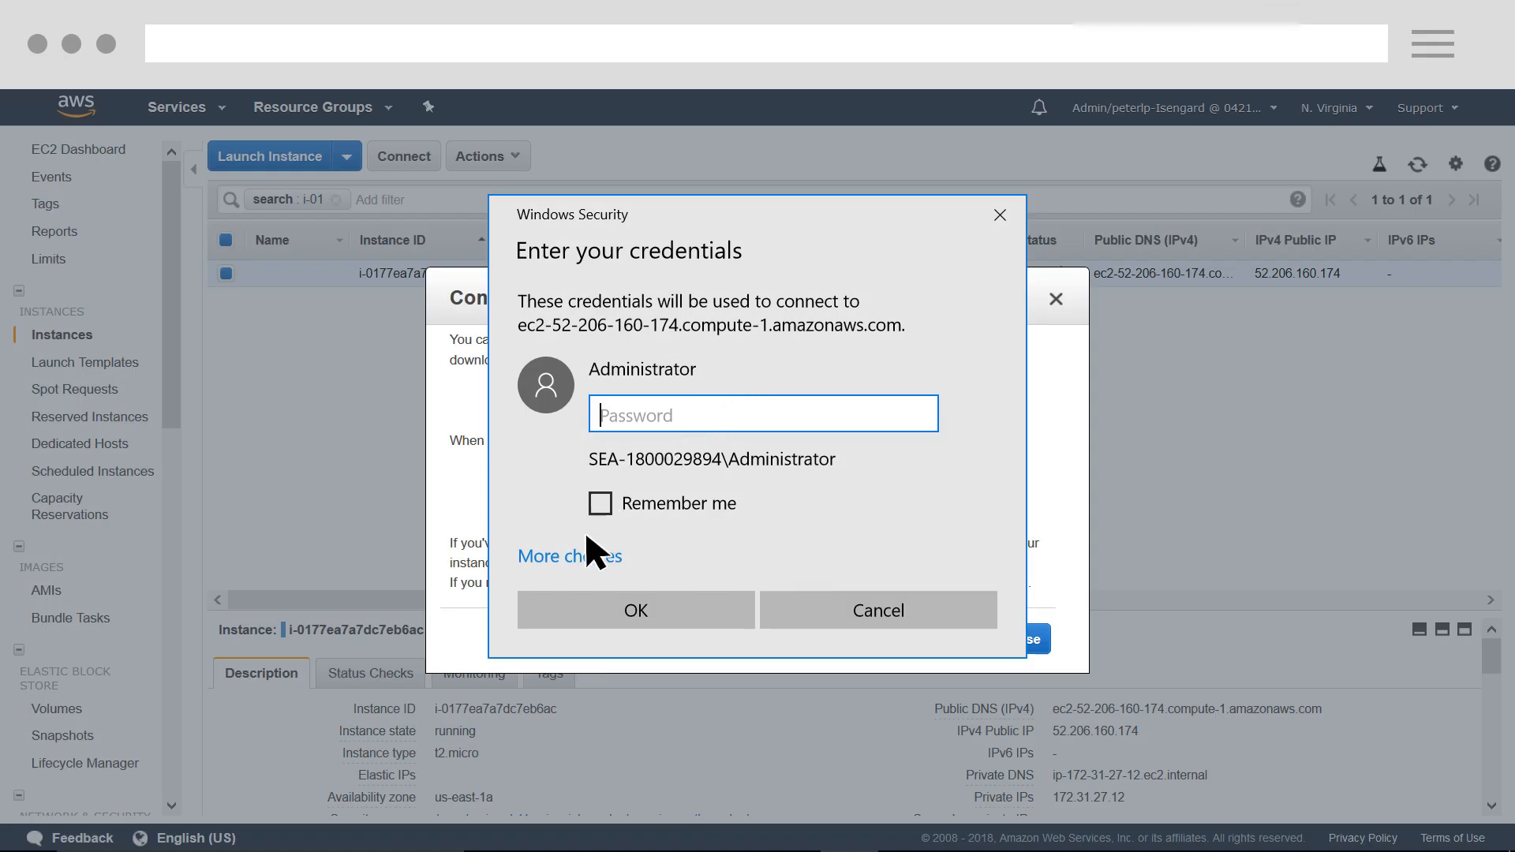
# Switch the RDP credential prompt to a different account with user name example\admin
pyautogui.click(568, 556)
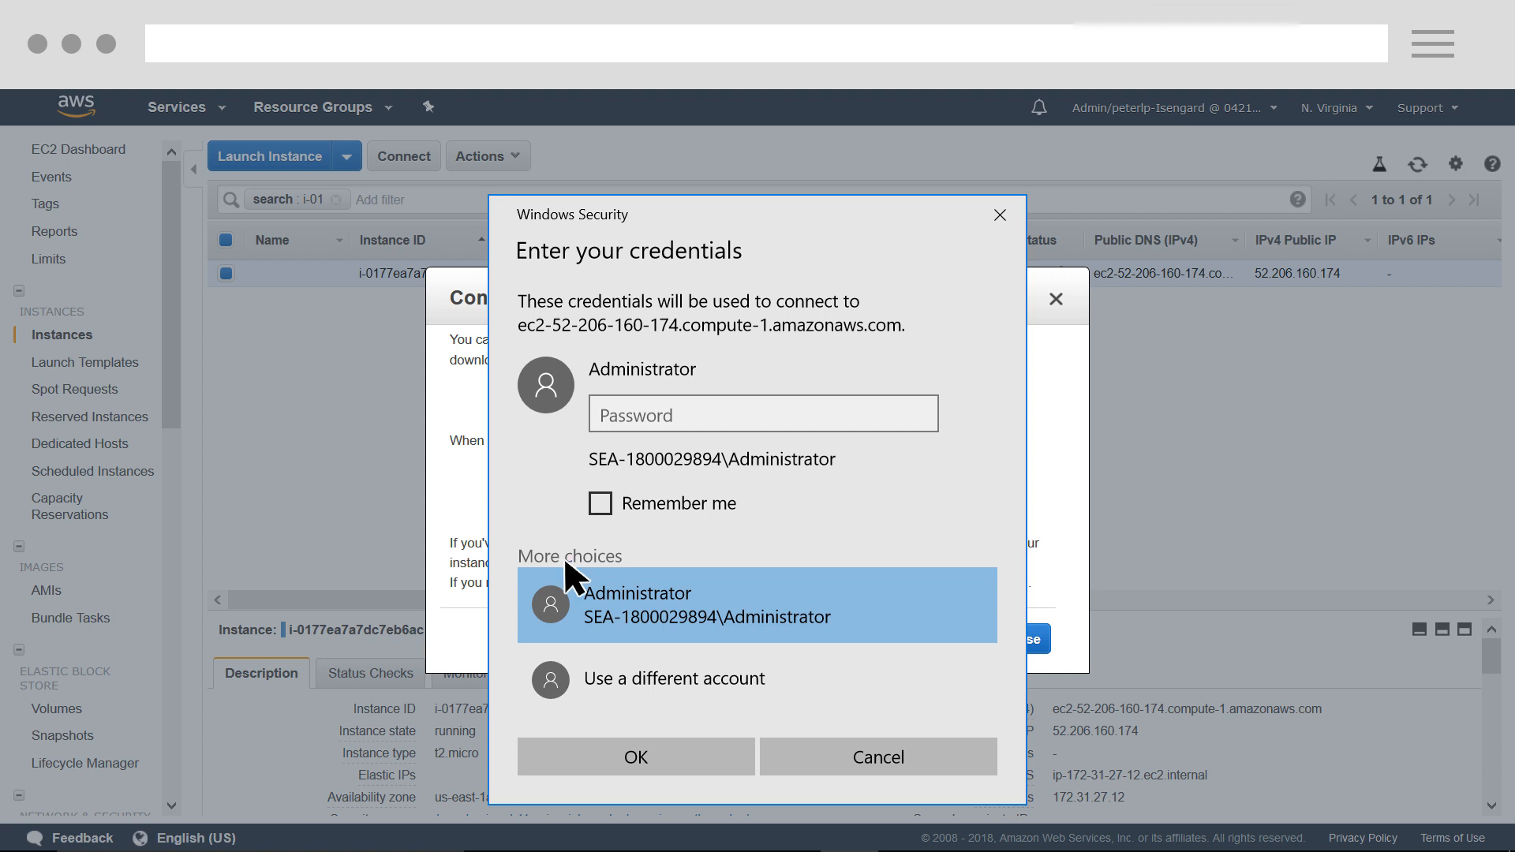
pyautogui.click(673, 679)
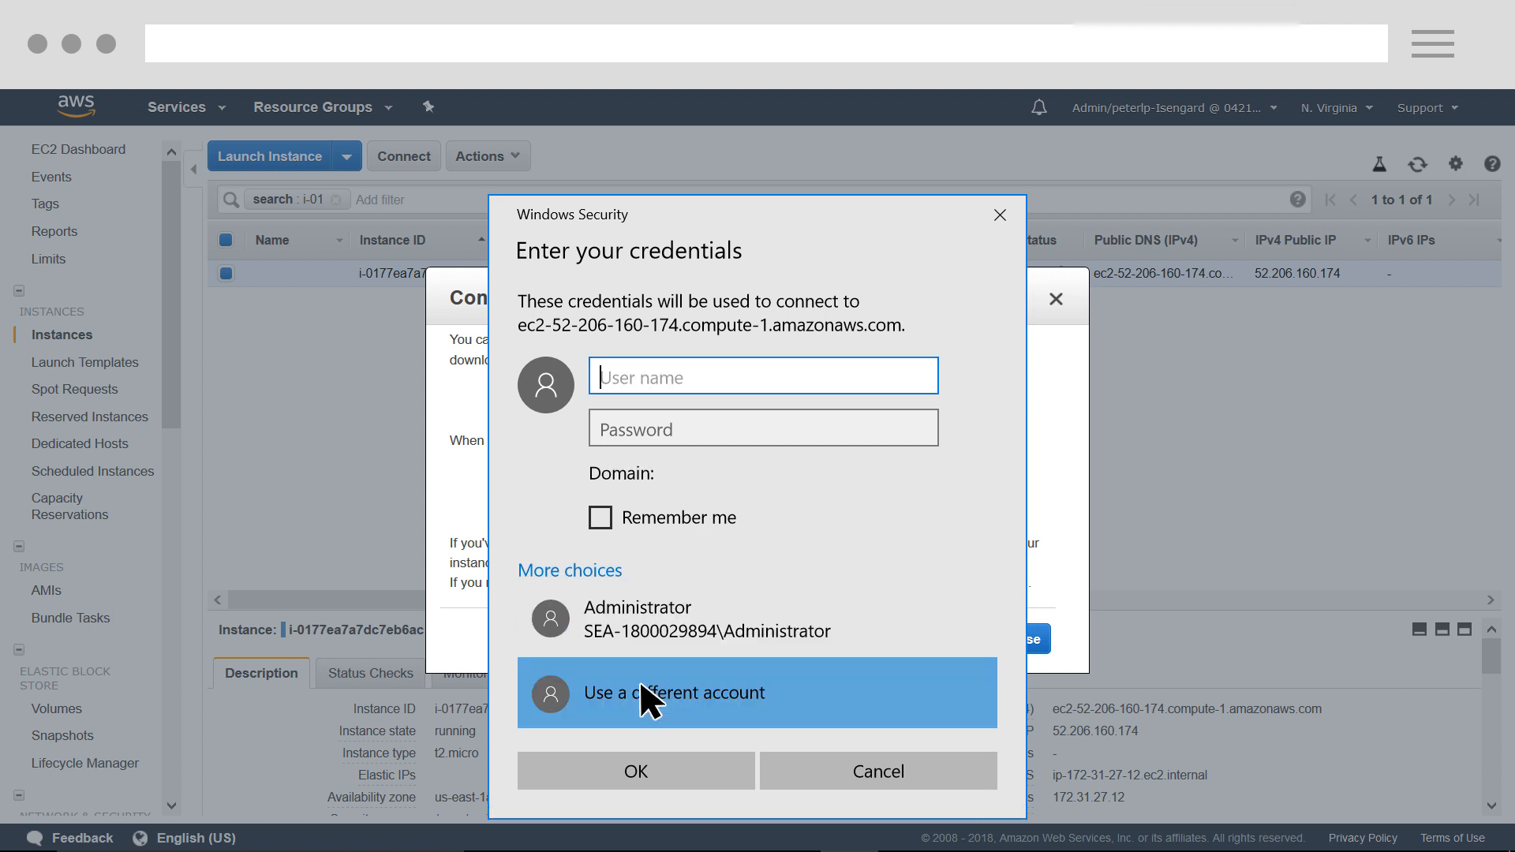
pyautogui.write('example\\admin')
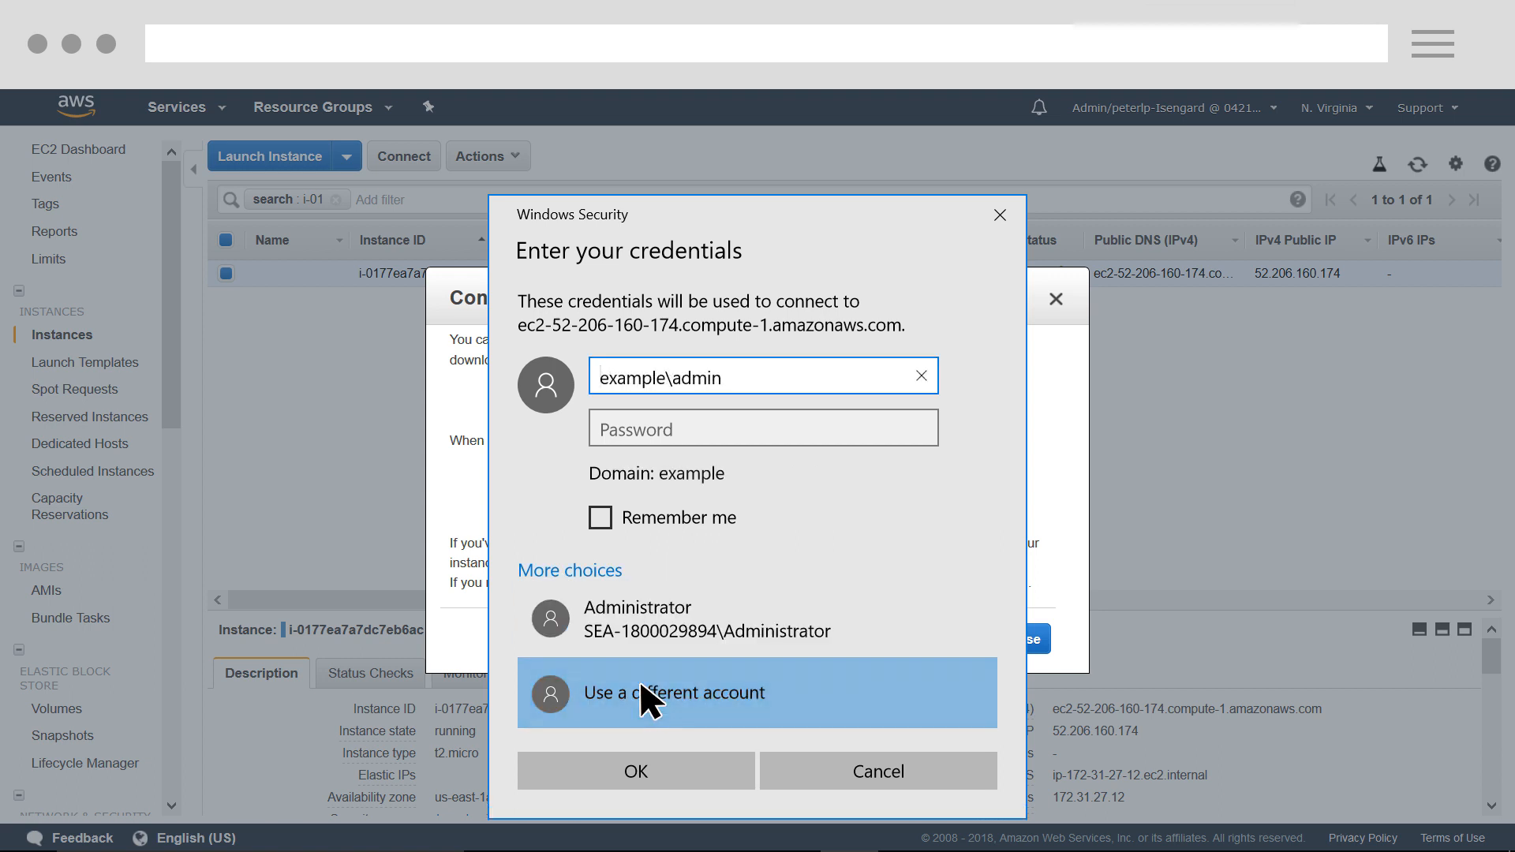